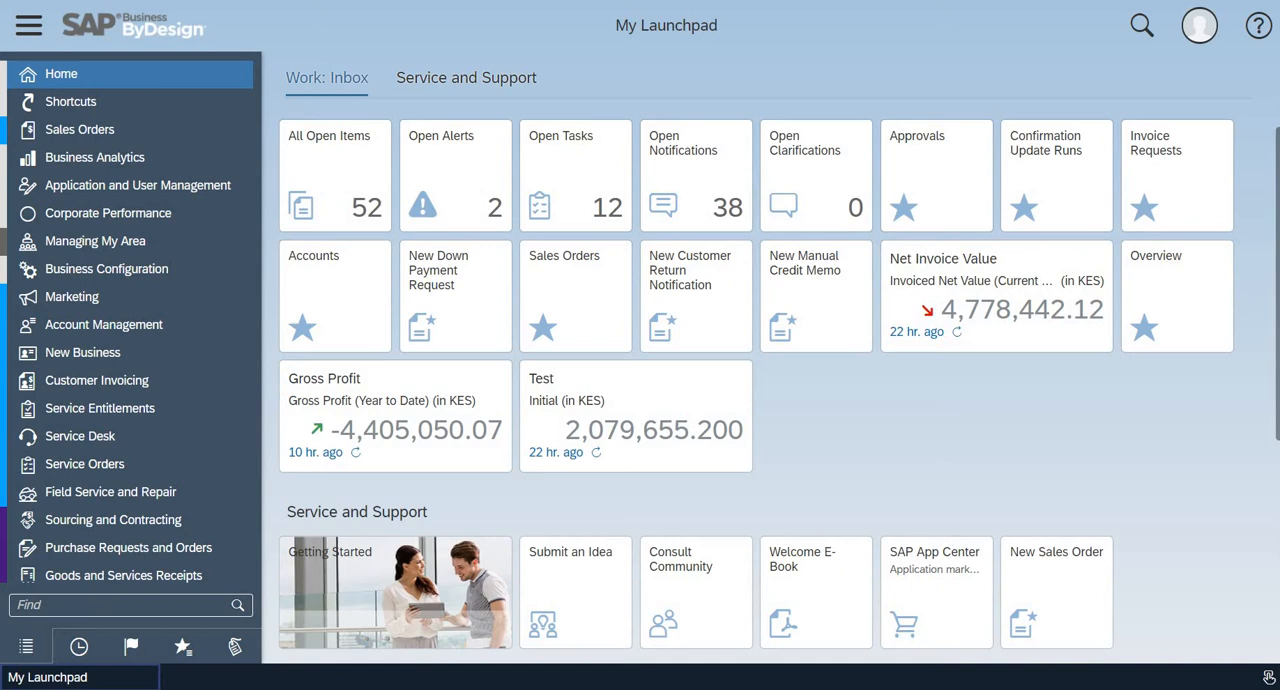
mouse_move(80, 128)
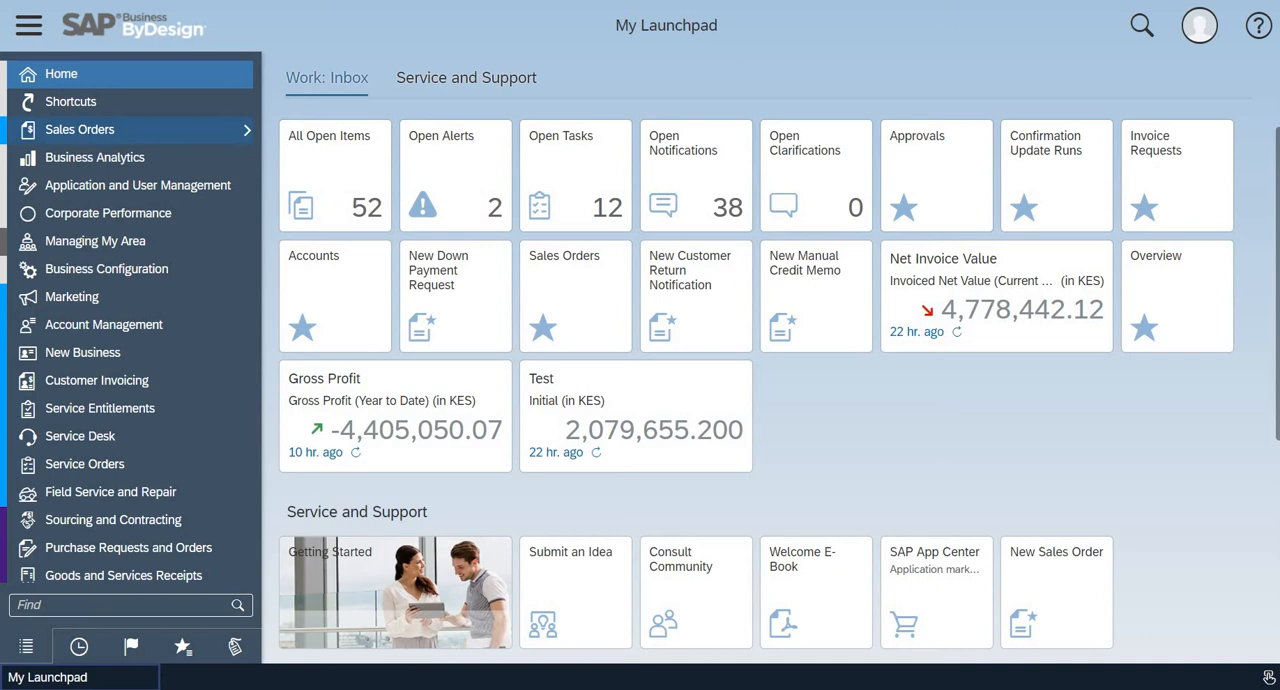
mouse_move(78, 646)
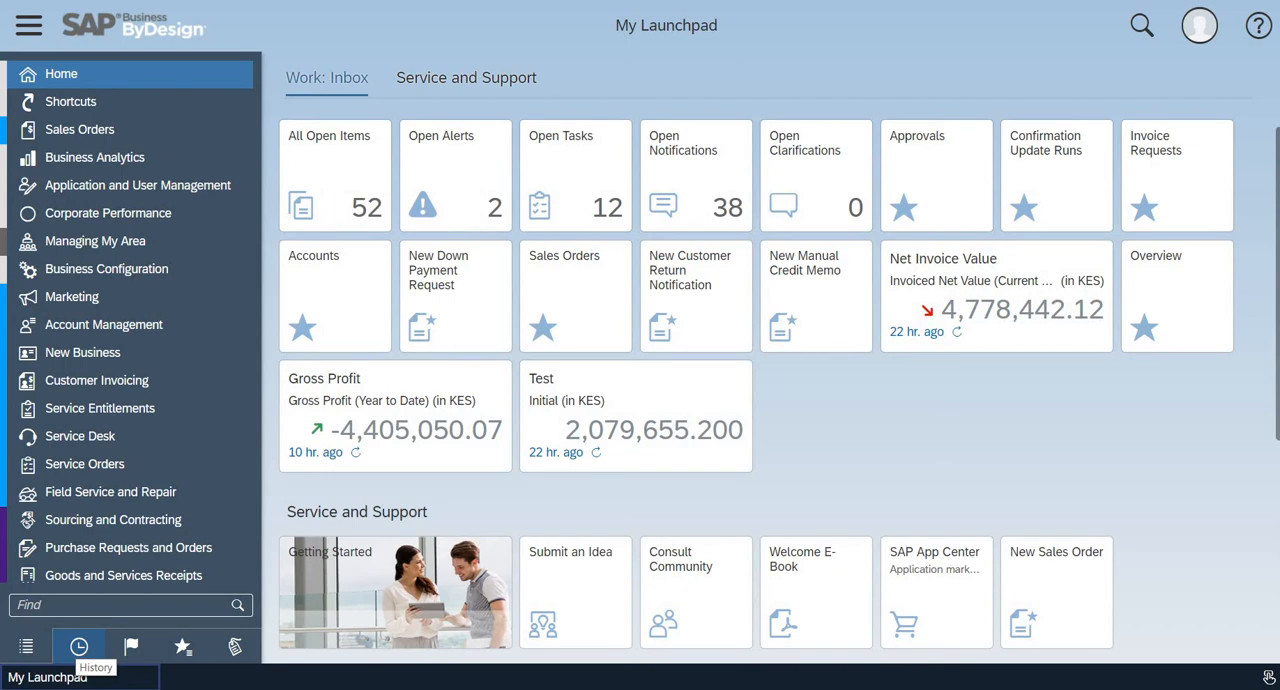
- Show the launchpad History panel switched to Frequently Used items
click(78, 644)
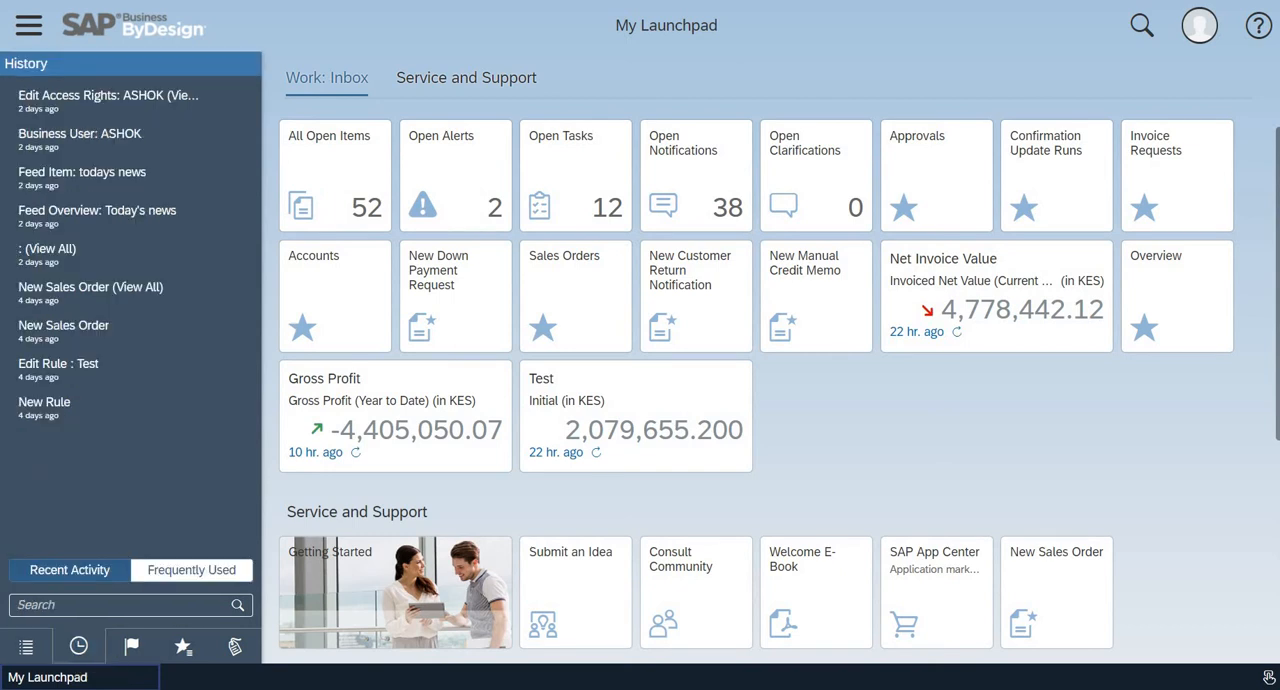
mouse_move(110, 100)
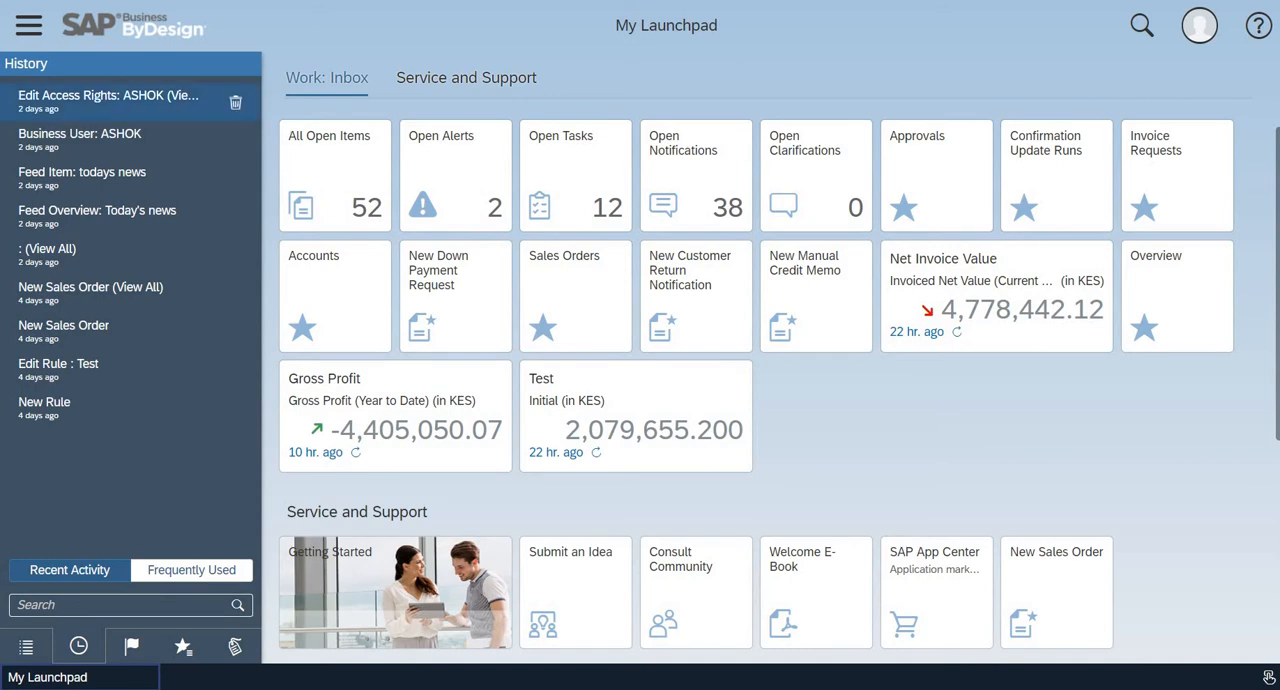
mouse_move(44, 408)
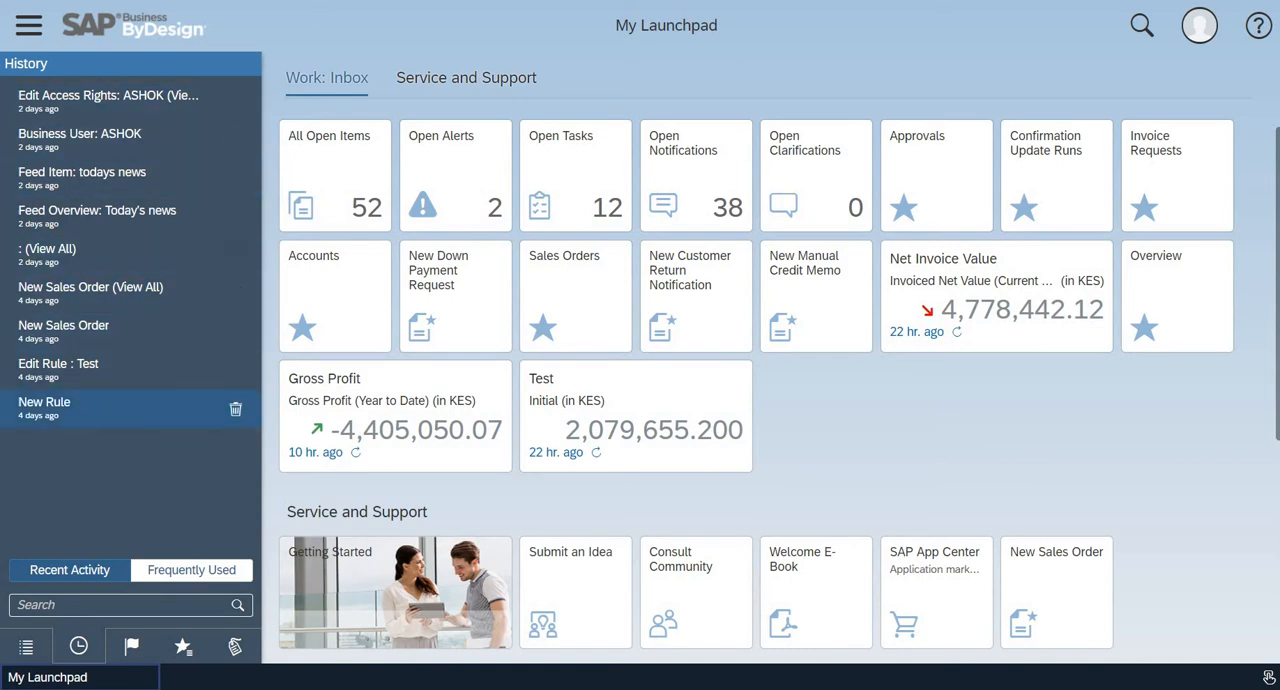
mouse_move(110, 100)
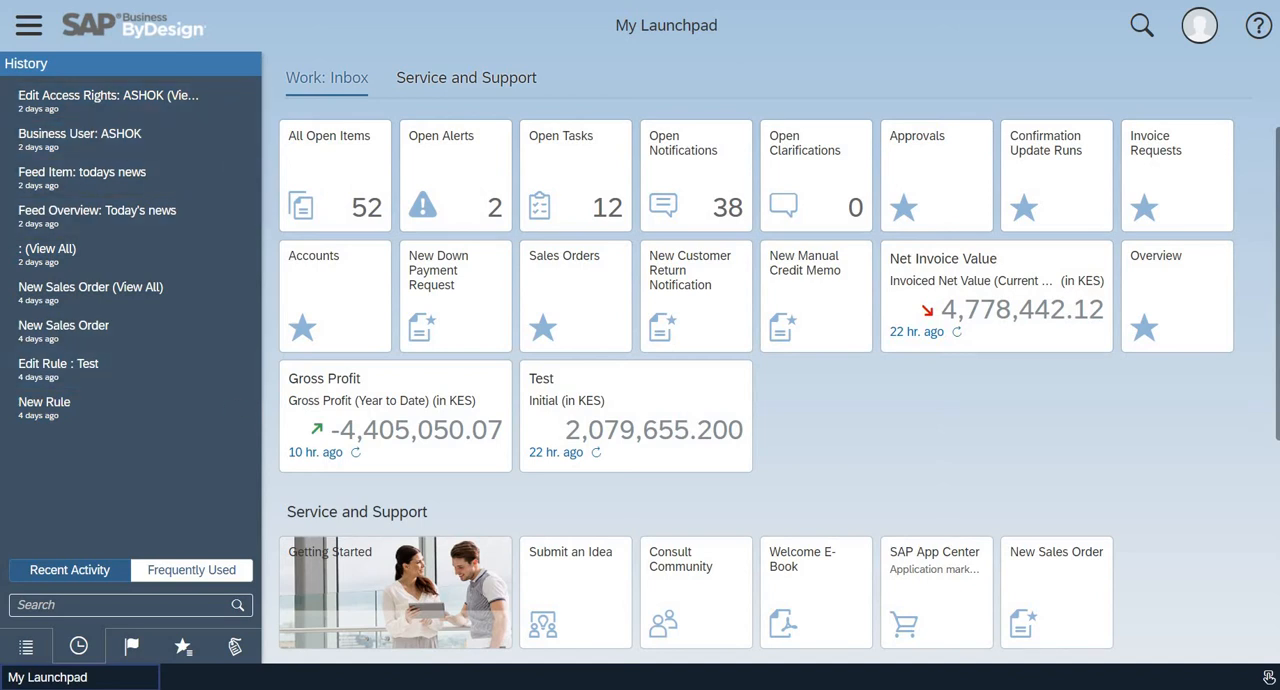
mouse_move(96, 576)
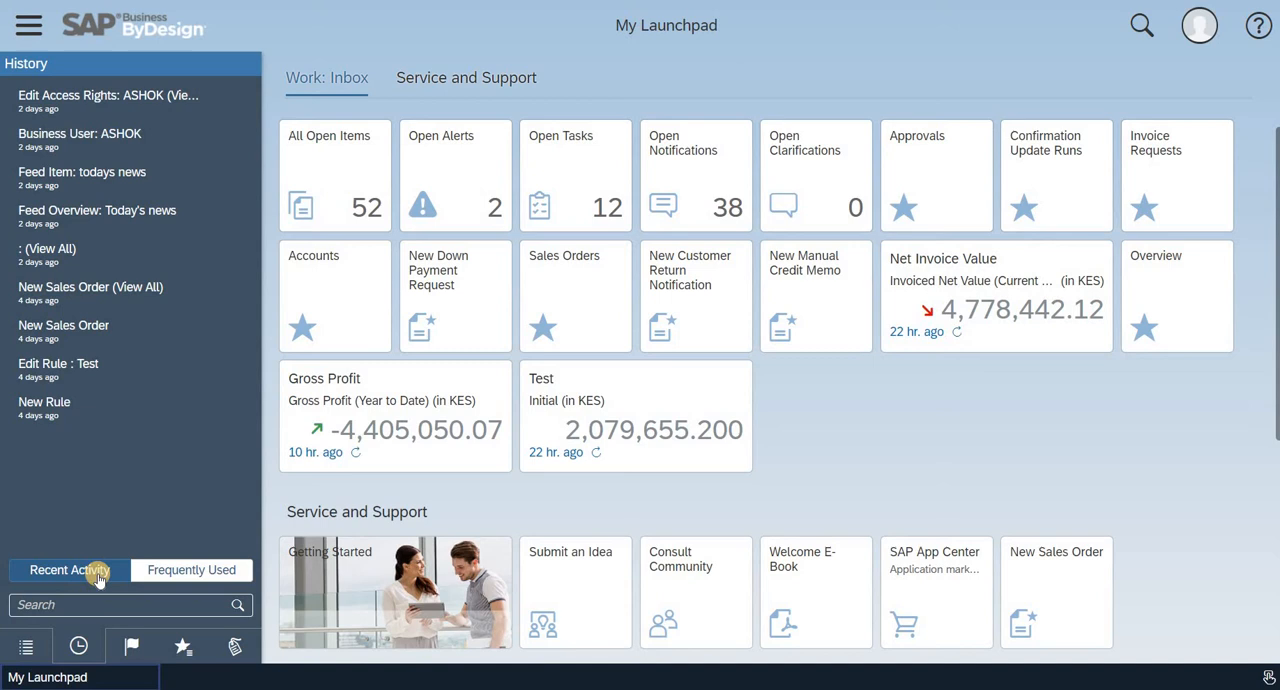
click(190, 570)
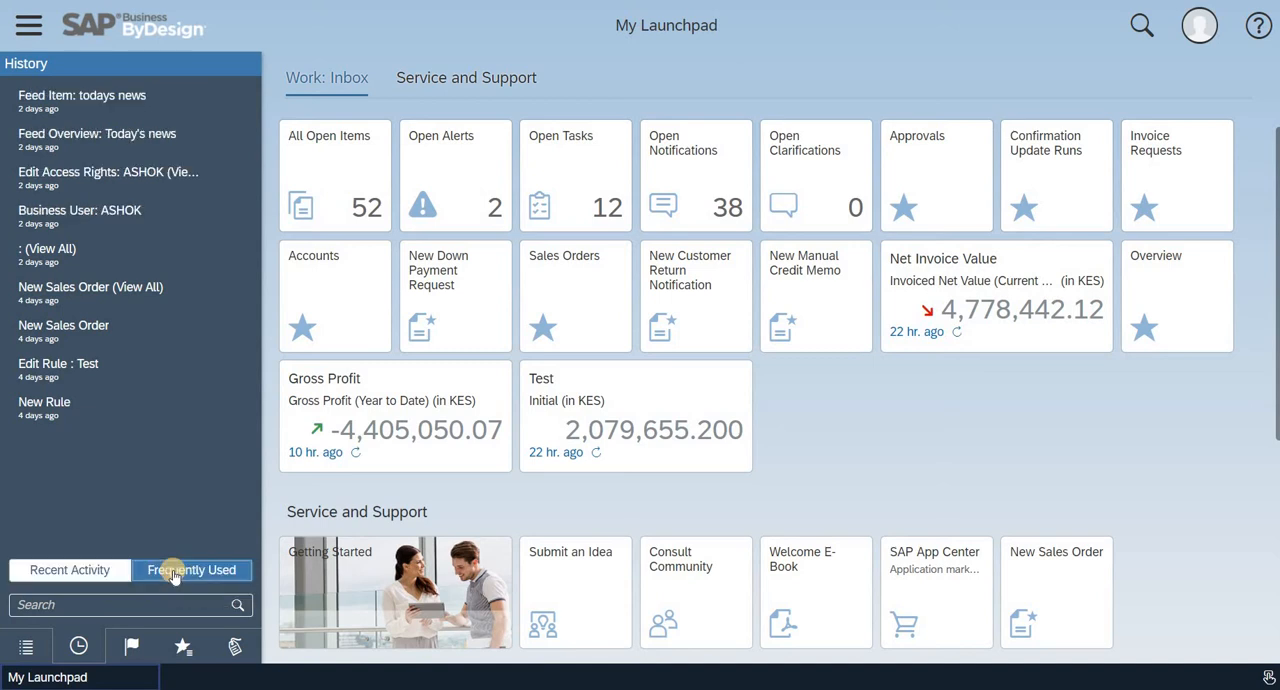
mouse_move(118, 392)
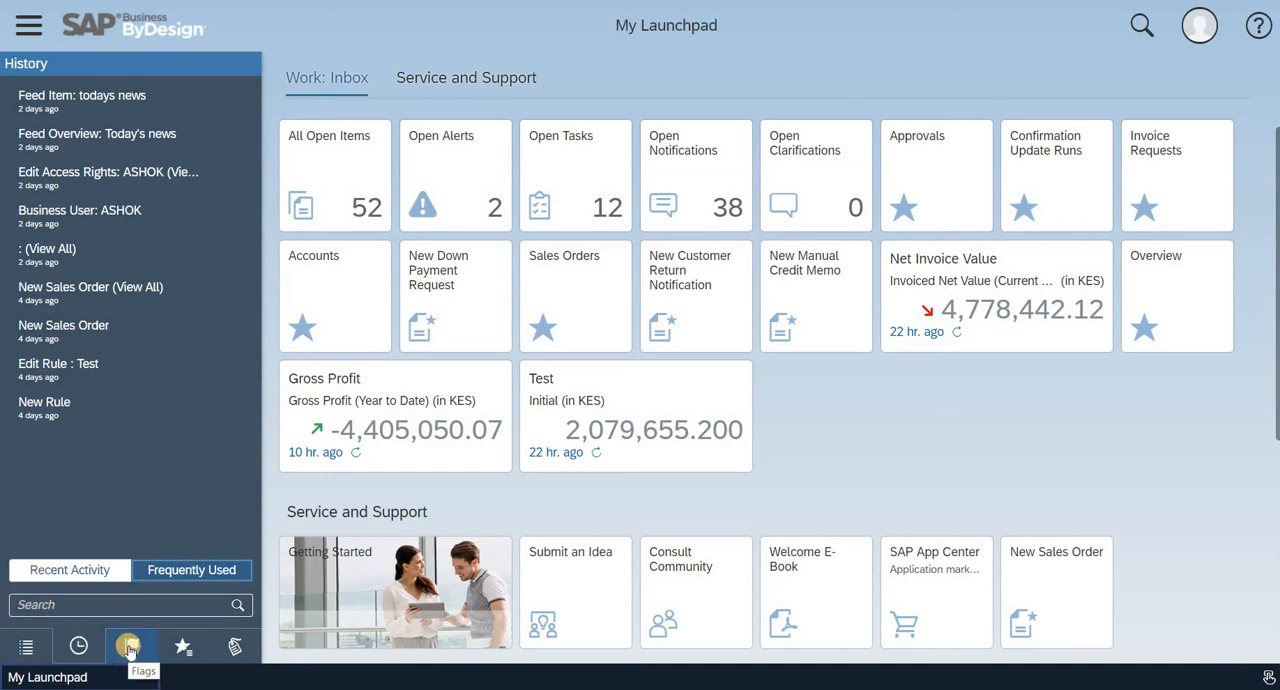
- Flag sales order 684 for follow-up, save it and return to the sales orders list
click(132, 646)
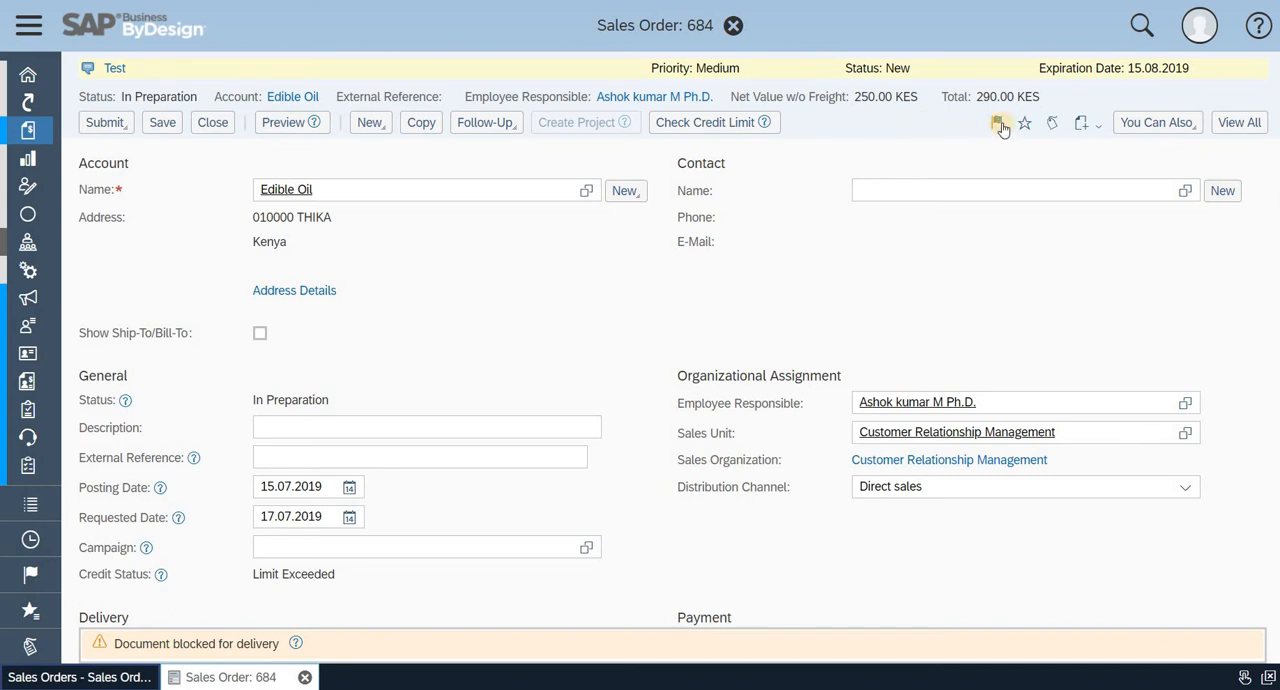
click(996, 122)
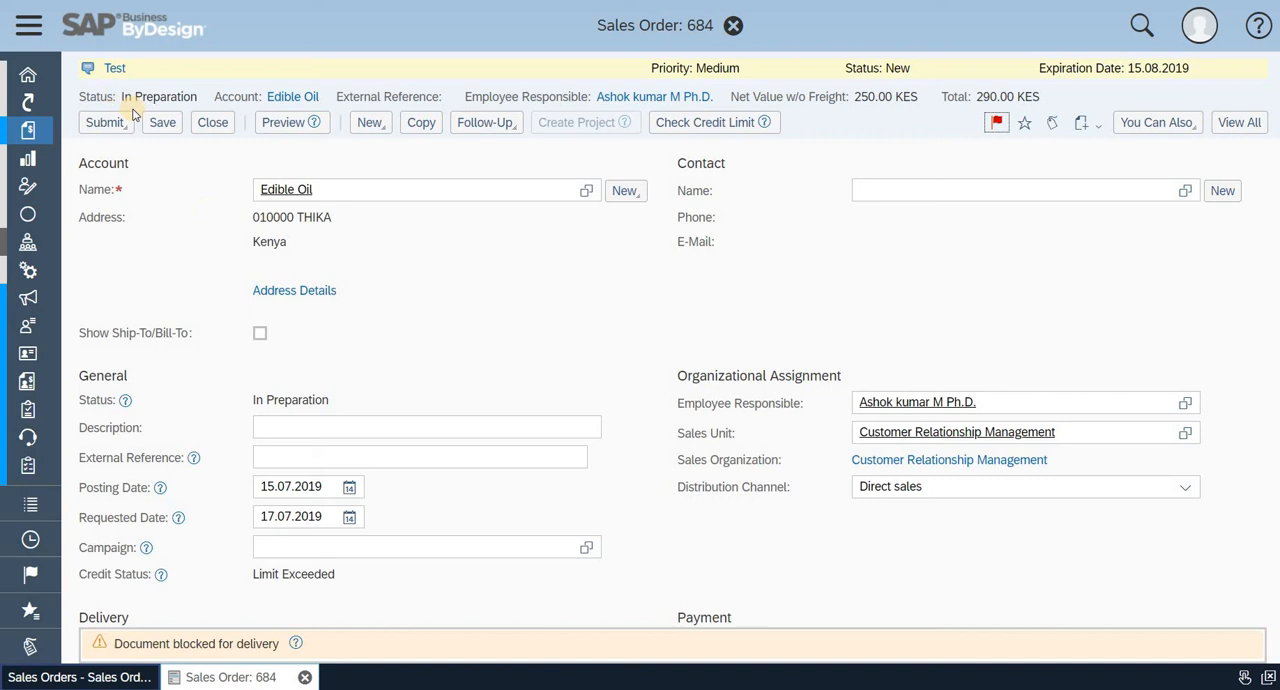
click(160, 122)
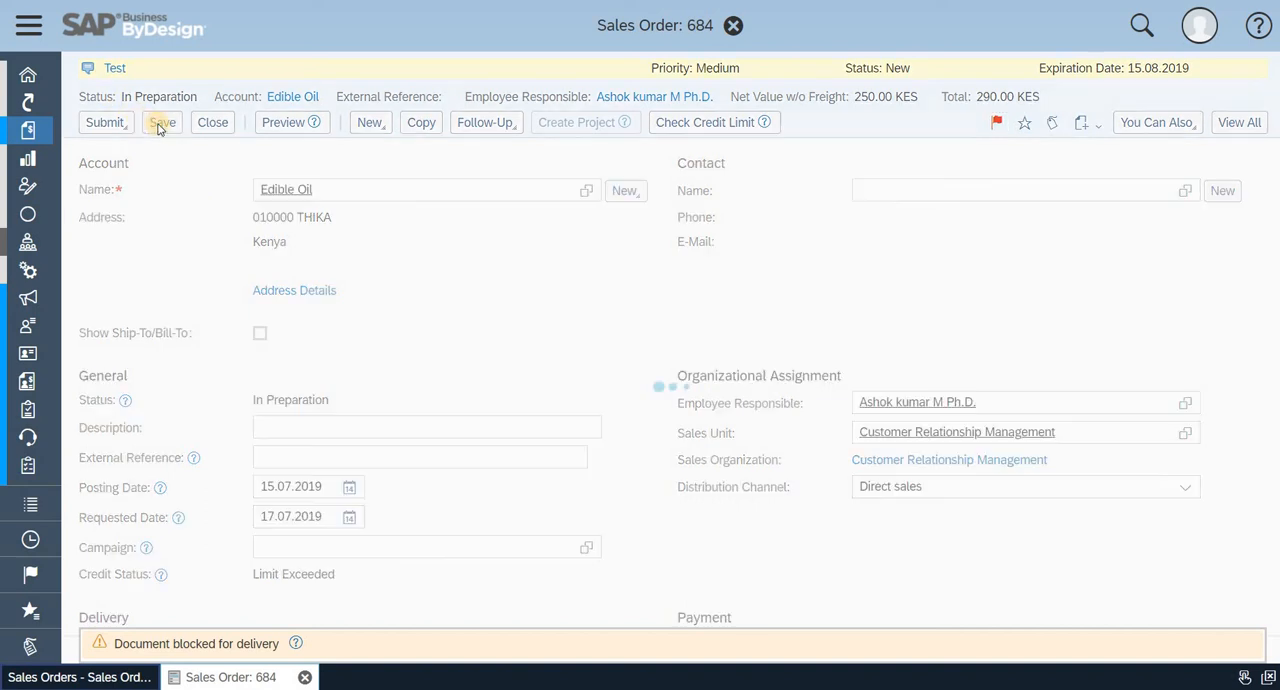
click(160, 122)
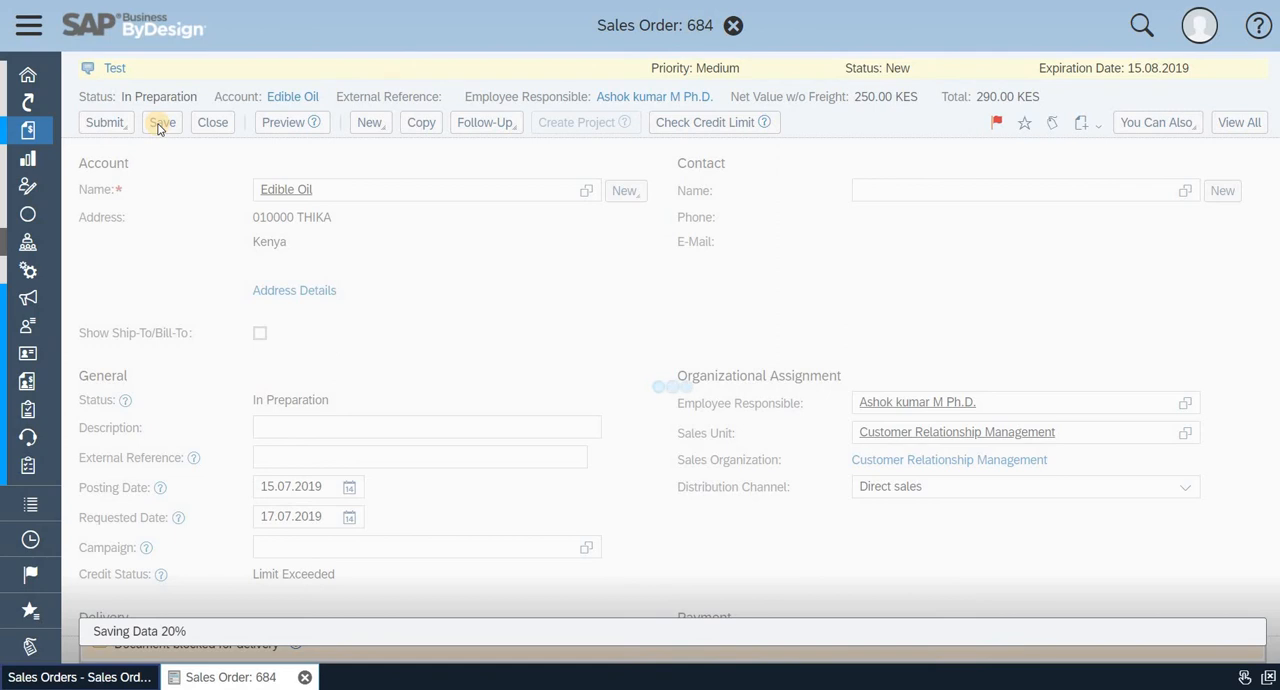
click(162, 122)
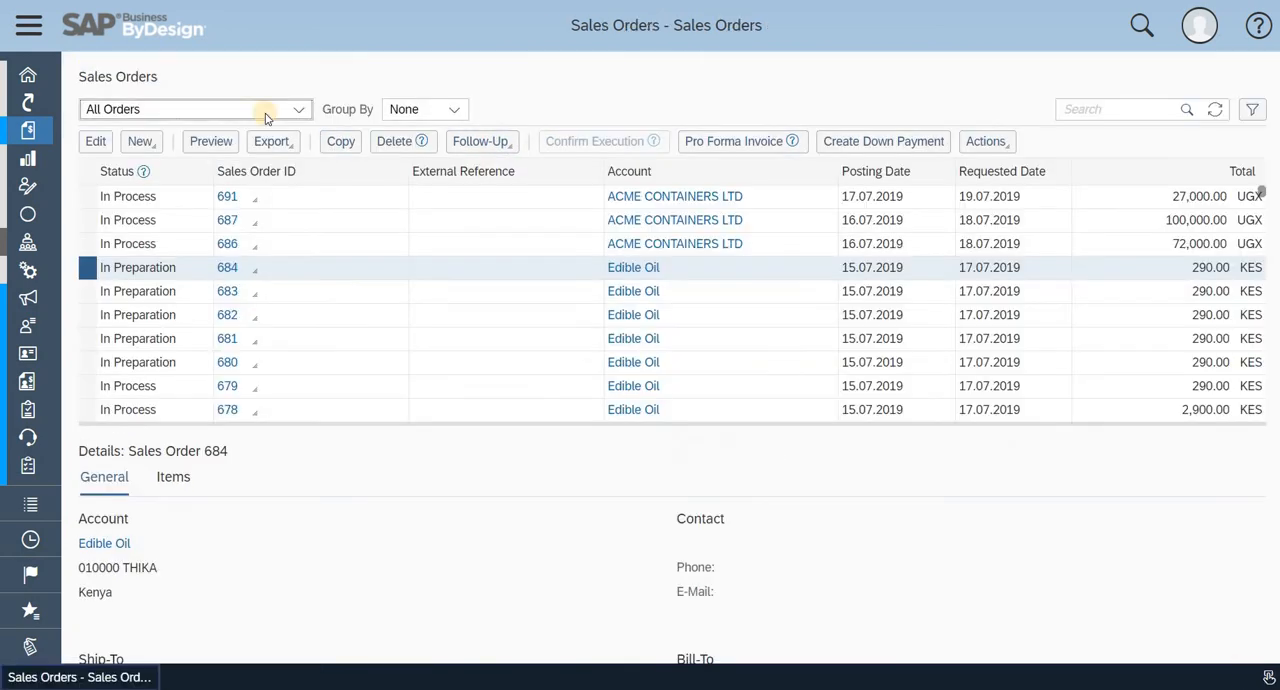
- Return to My Launchpad via Home and show the Flags panel listing Sales Order: 684
click(28, 24)
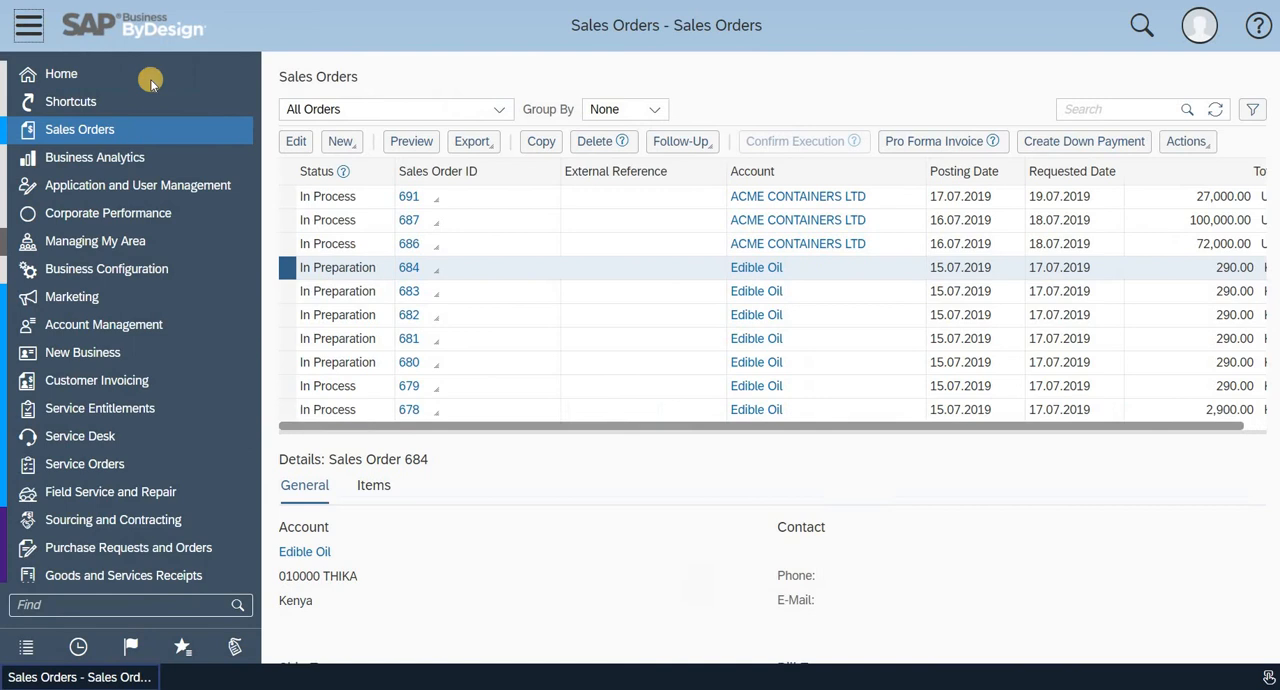
click(60, 72)
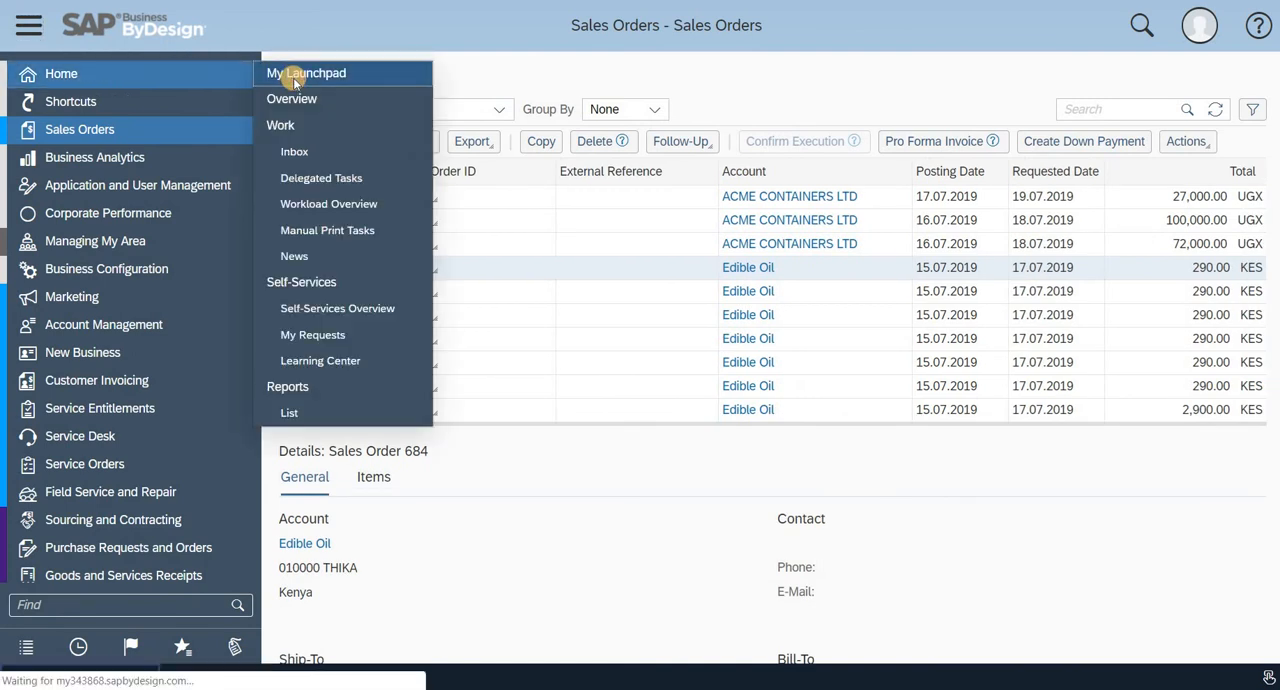
click(306, 72)
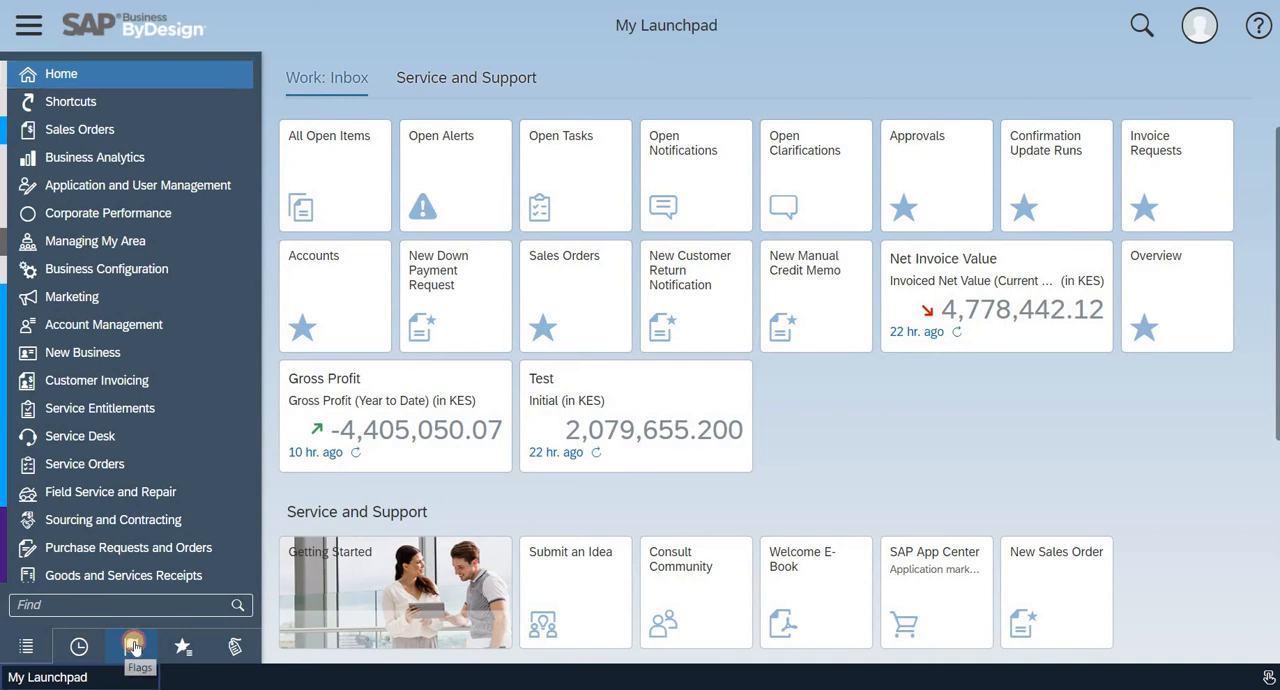
click(132, 646)
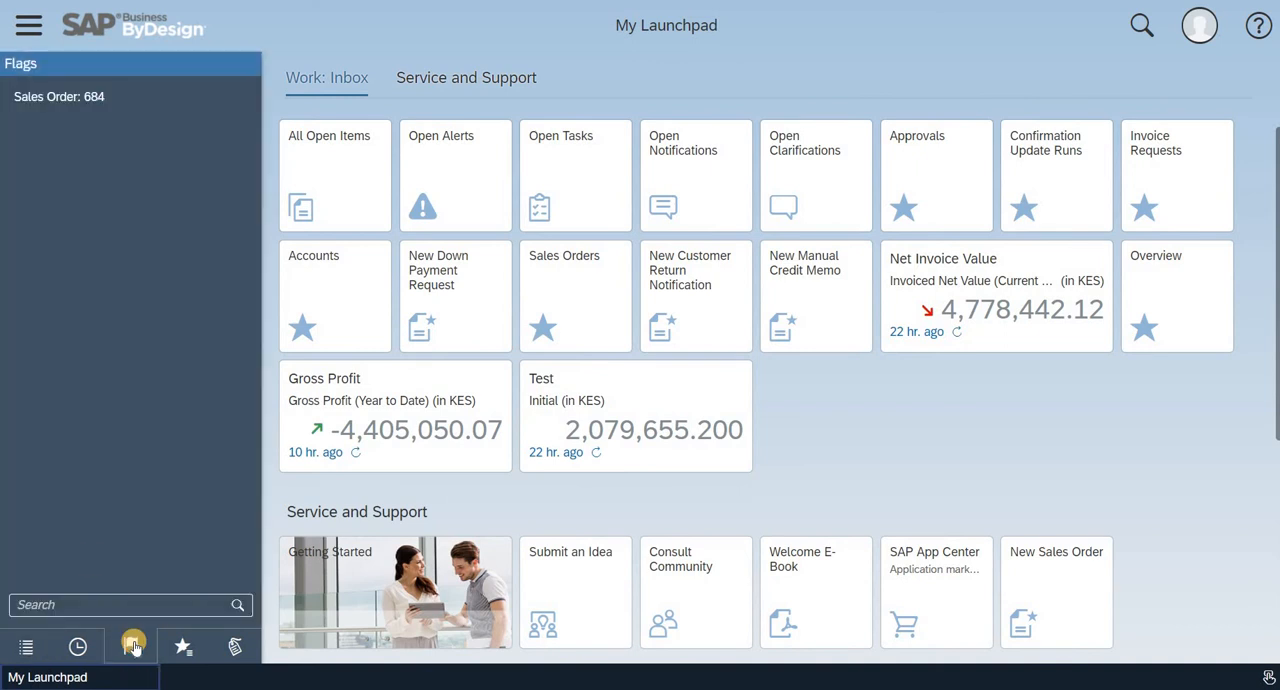
mouse_move(90, 96)
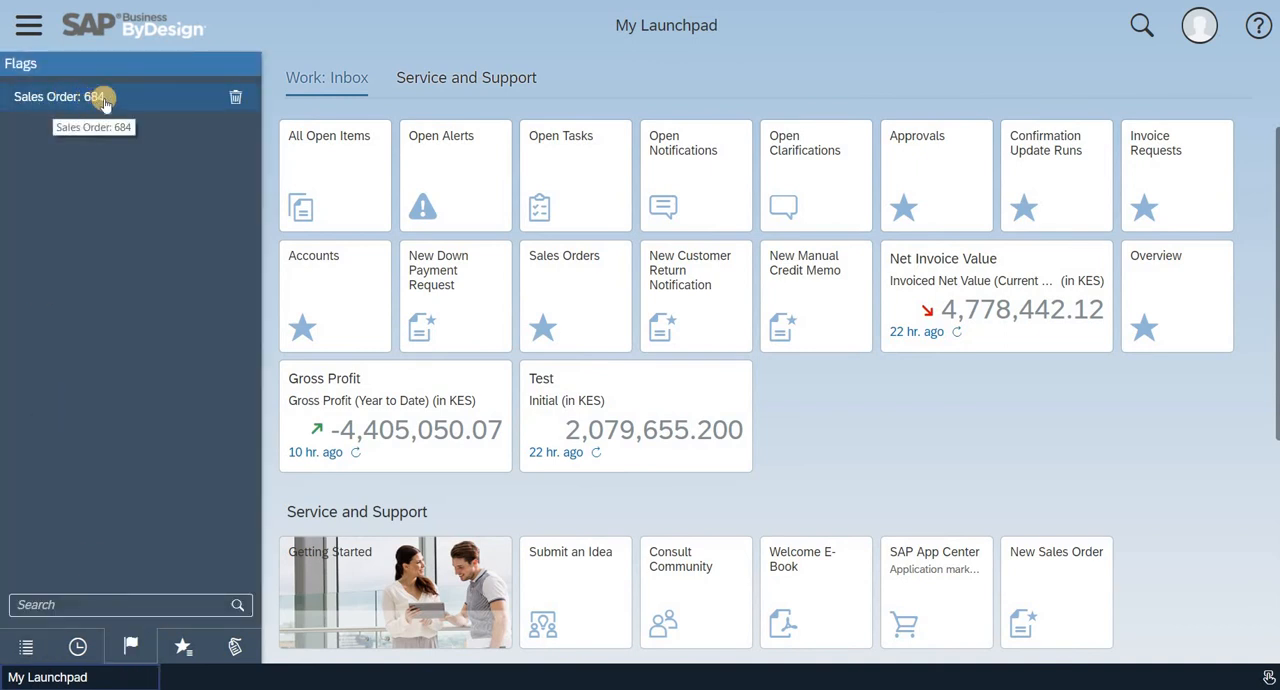
mouse_move(124, 104)
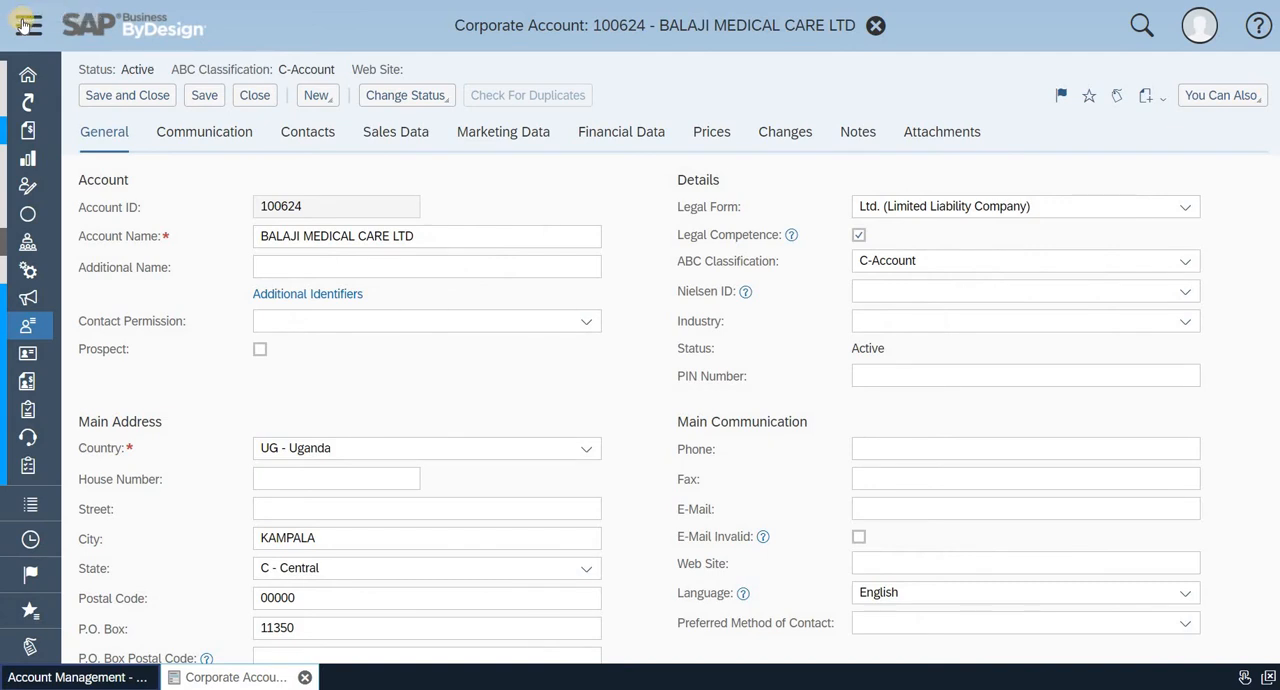
- Mark account 100624 BALAJI MEDICAL CARE LTD as a favorite, save and close it
click(28, 24)
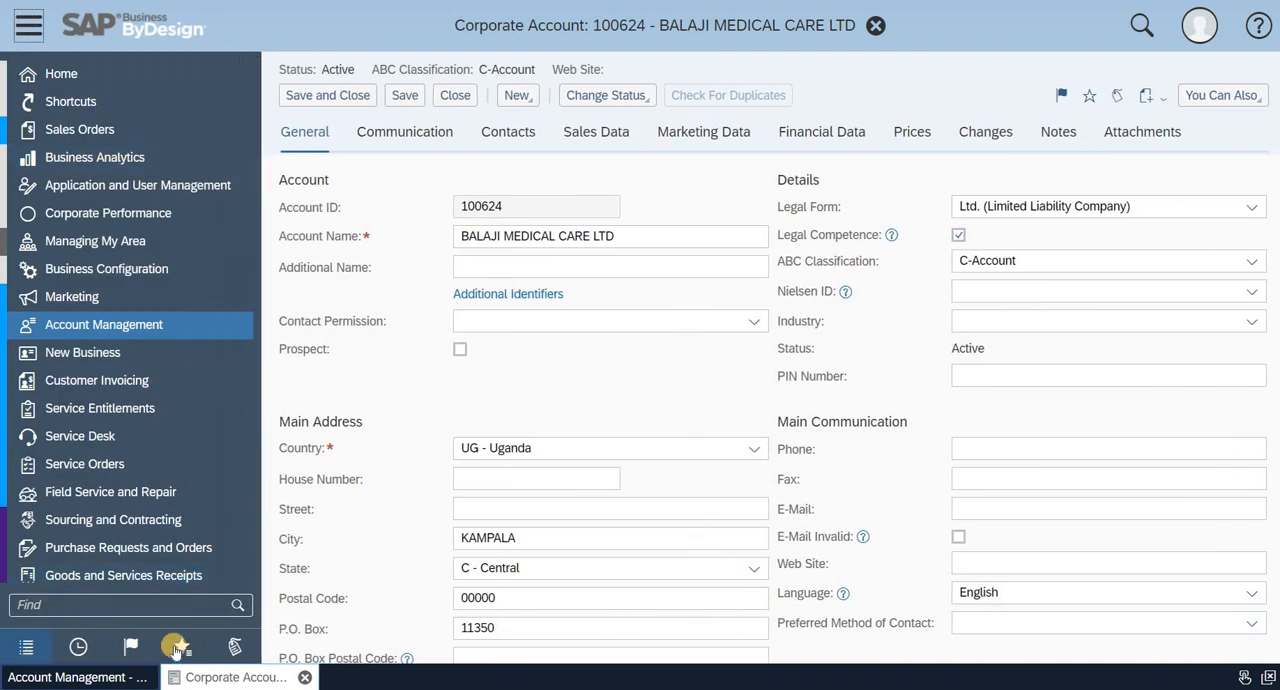
mouse_move(182, 646)
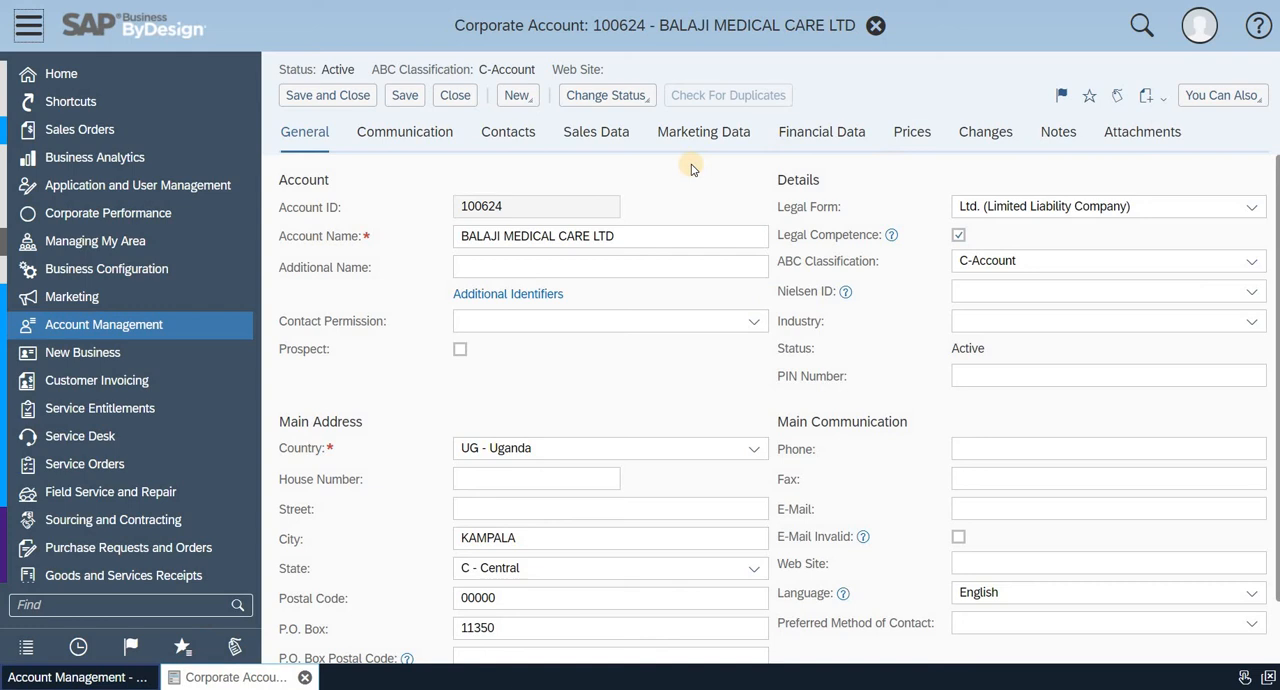
mouse_move(1090, 96)
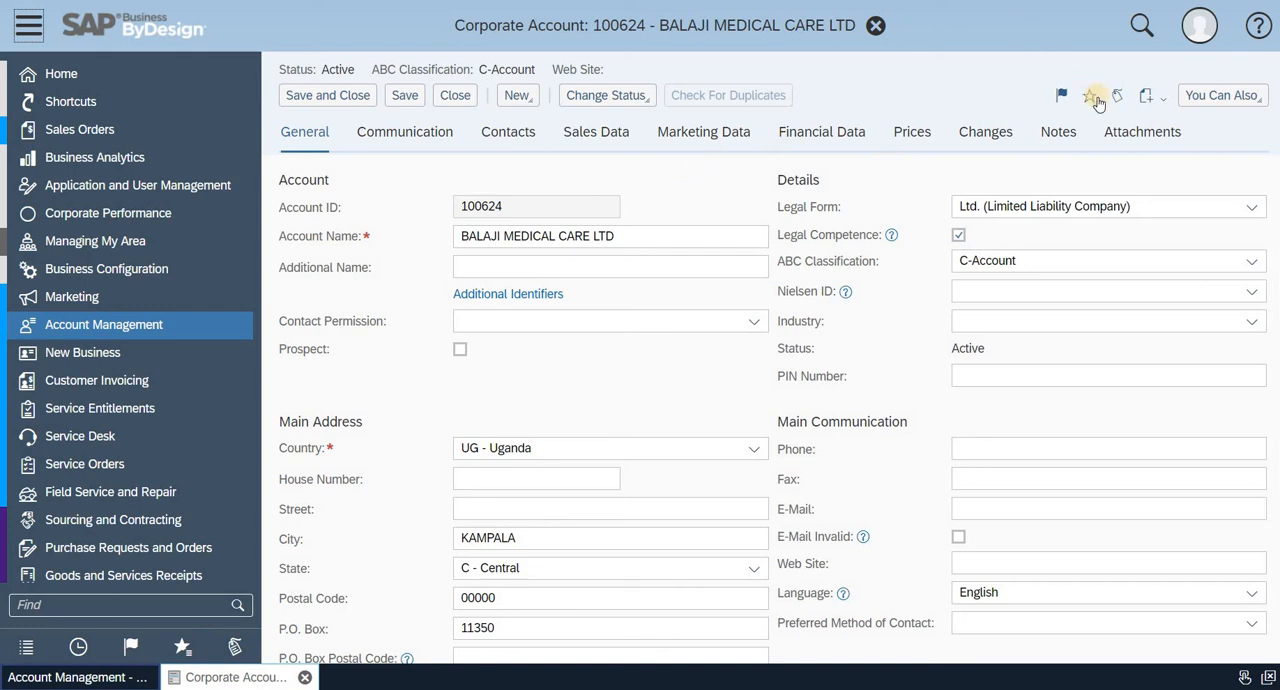
mouse_move(1090, 96)
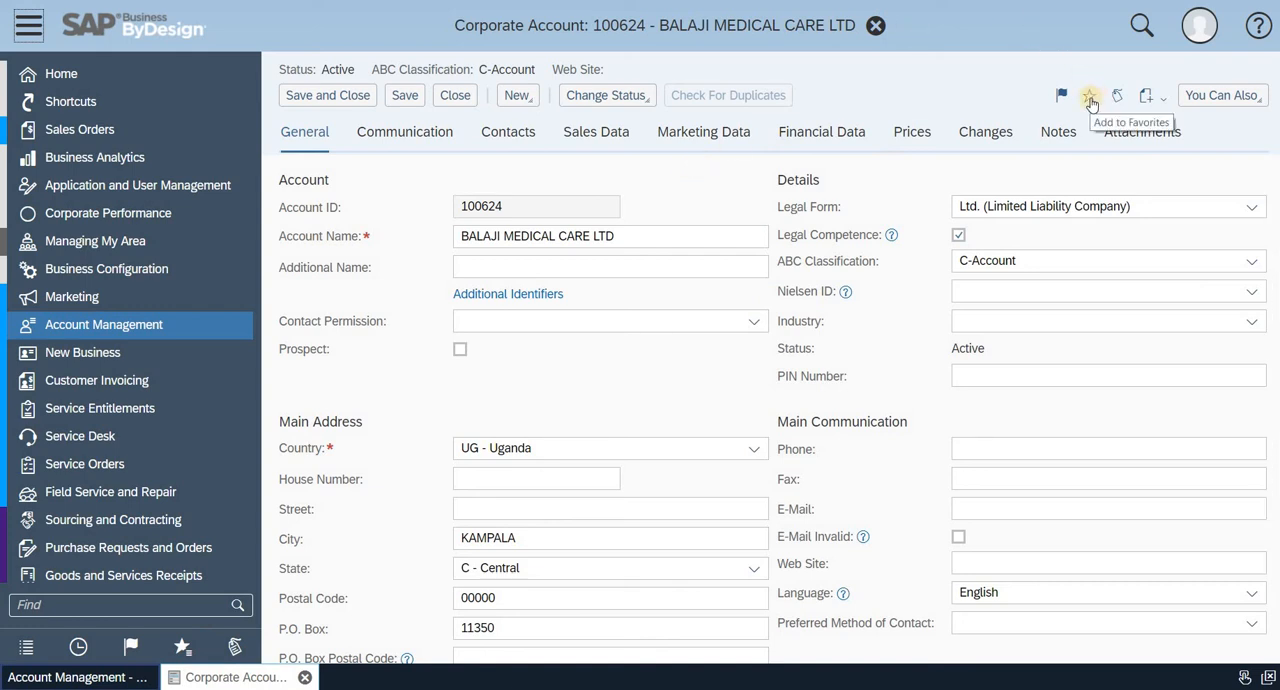
click(1088, 96)
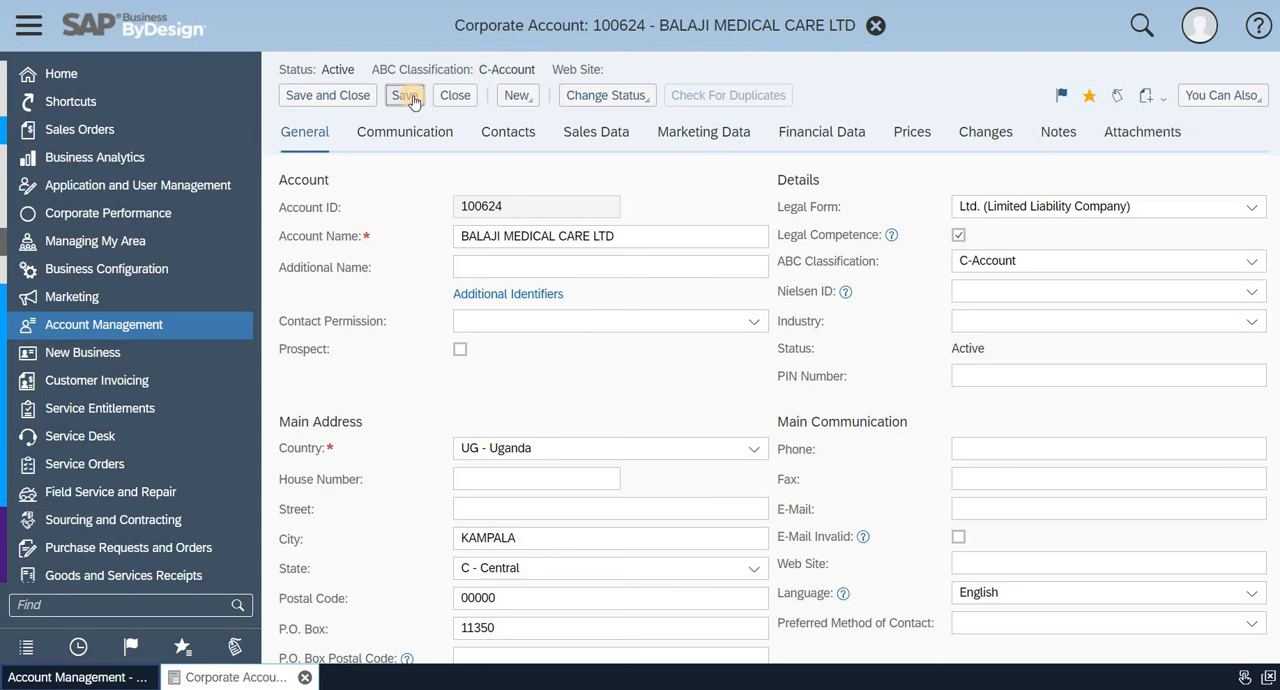
click(404, 96)
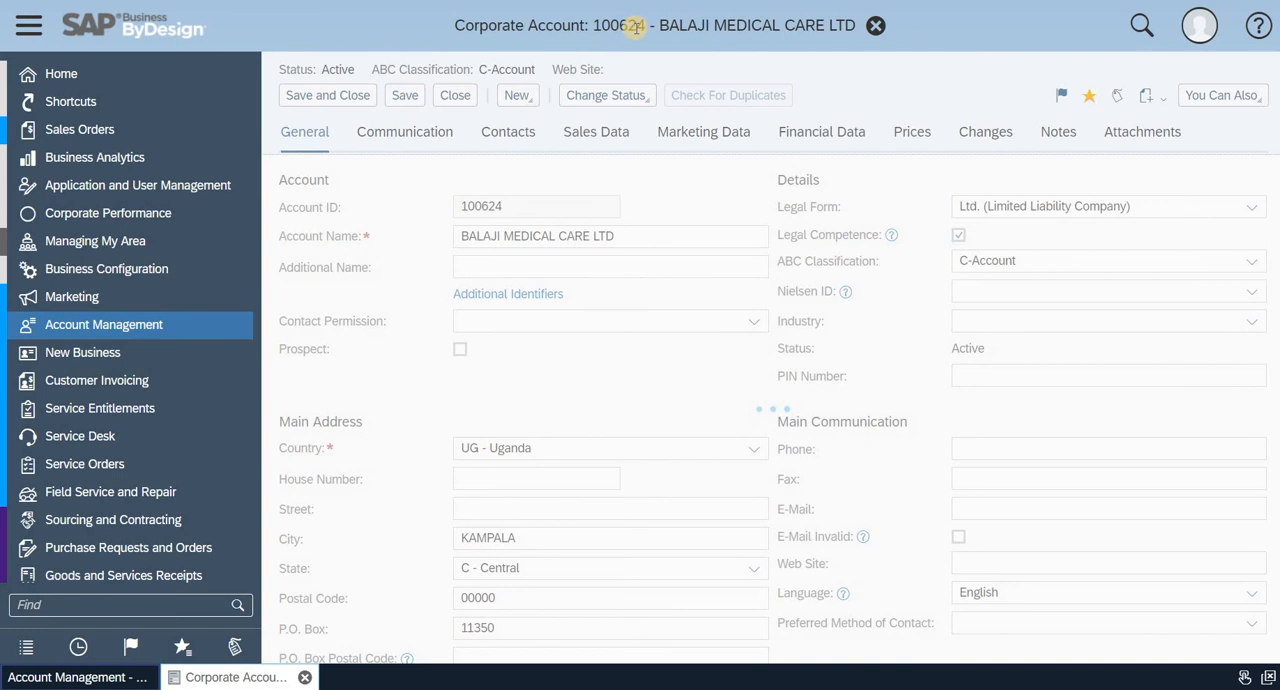
click(404, 96)
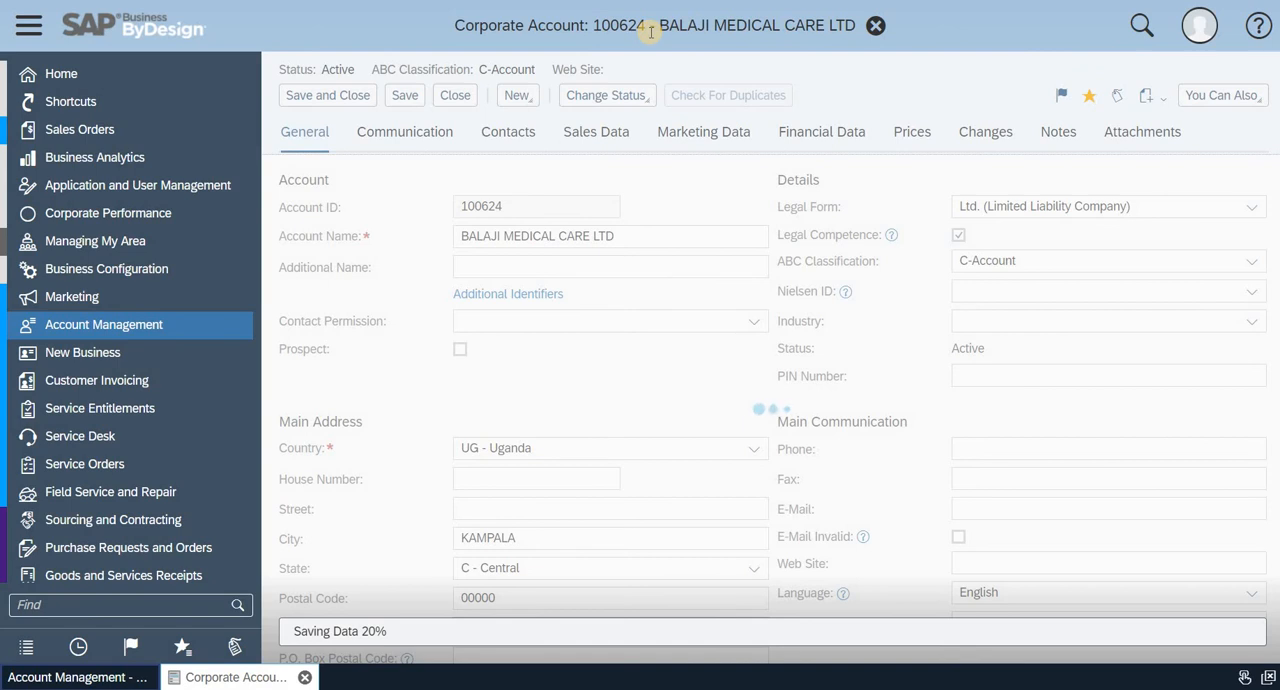
click(404, 96)
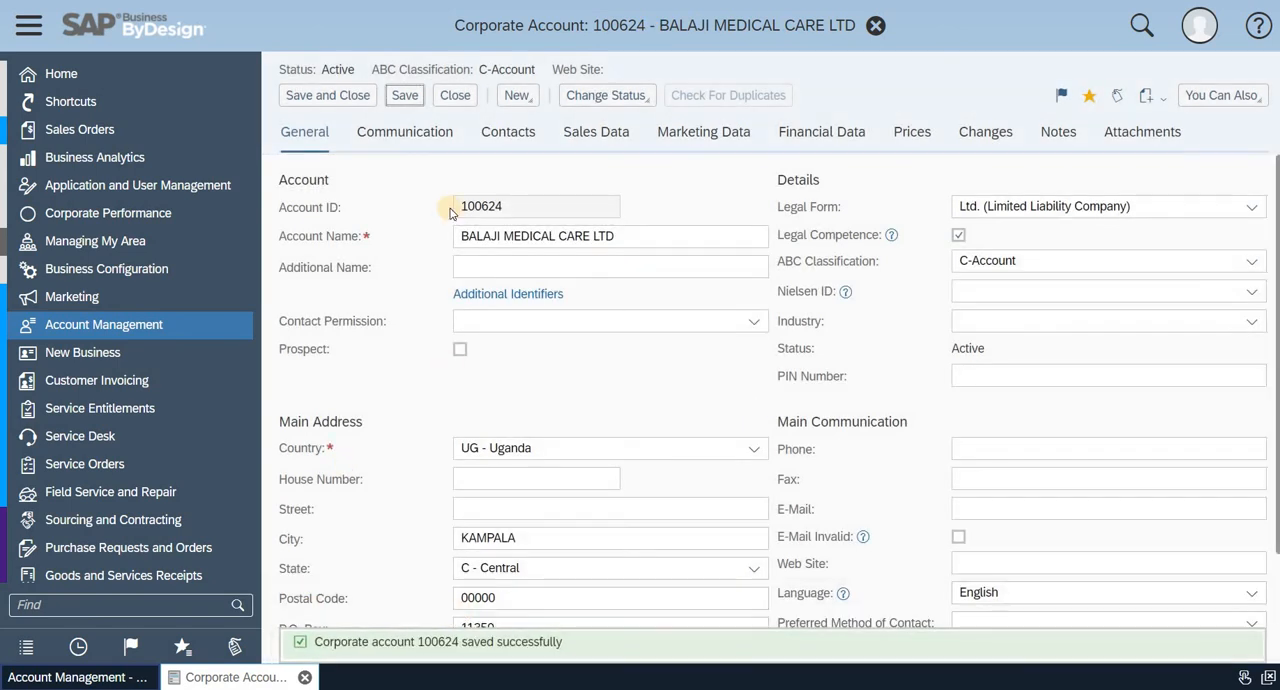
mouse_move(876, 26)
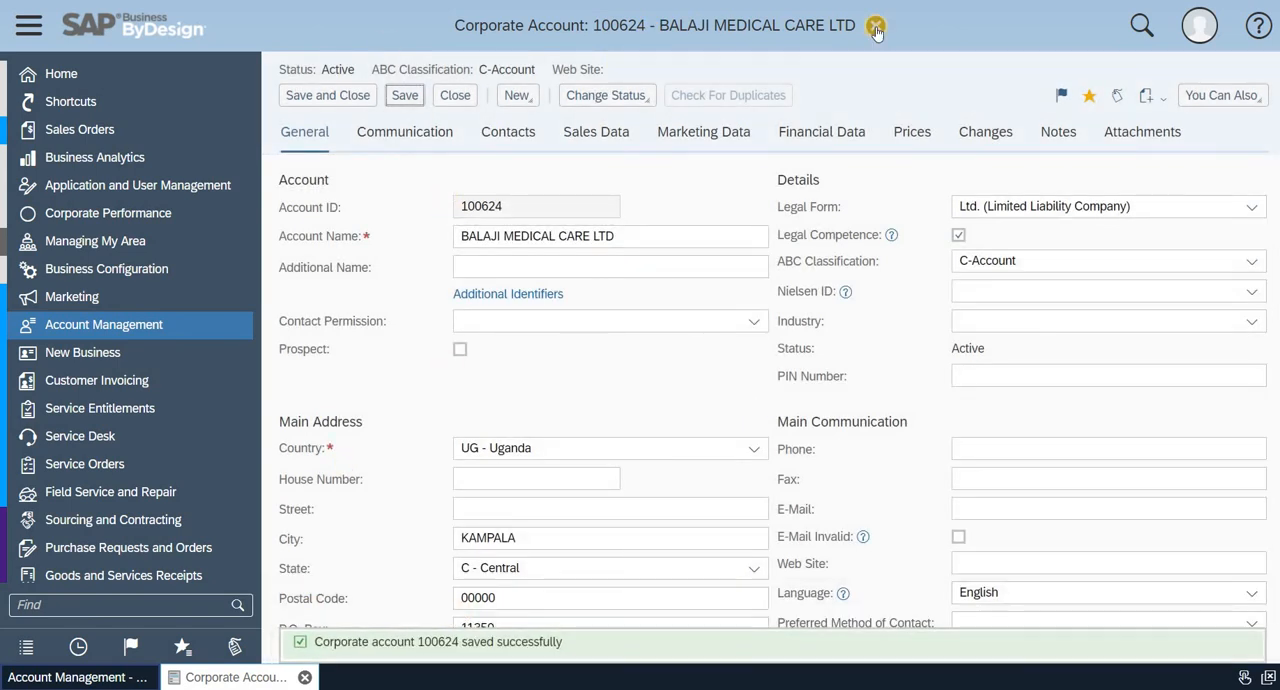
click(876, 24)
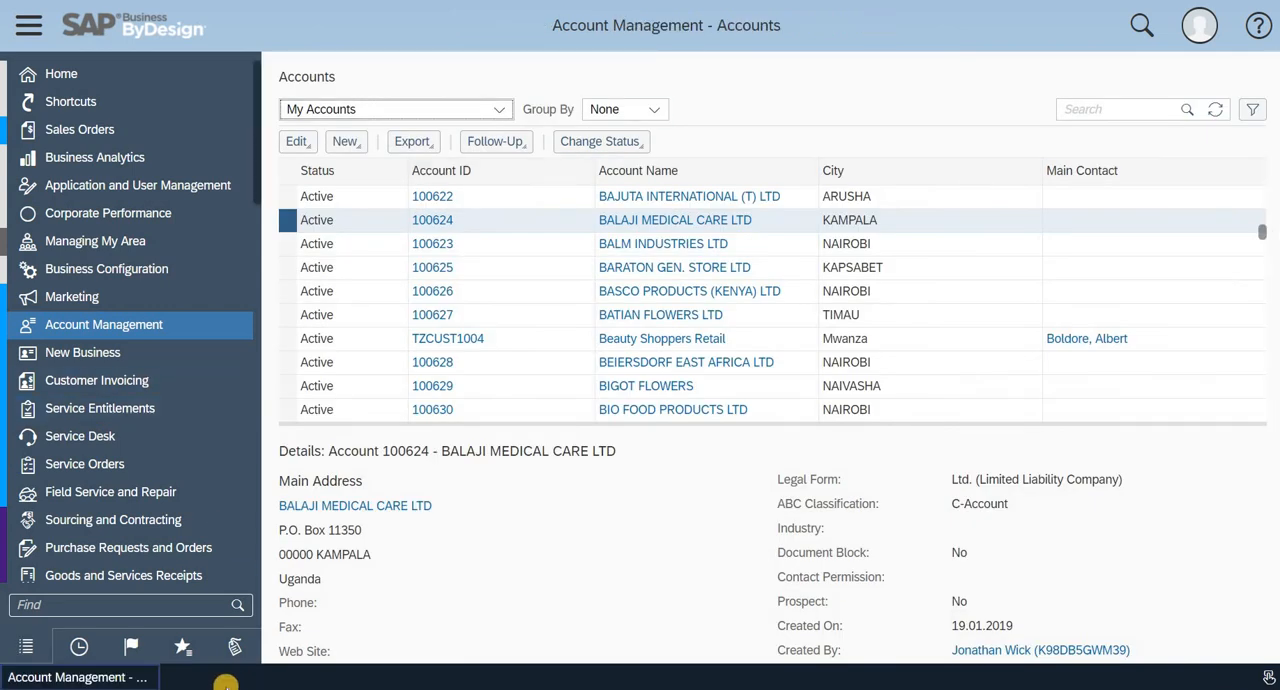
- Show the Favorites panel now listing account 100624
click(184, 646)
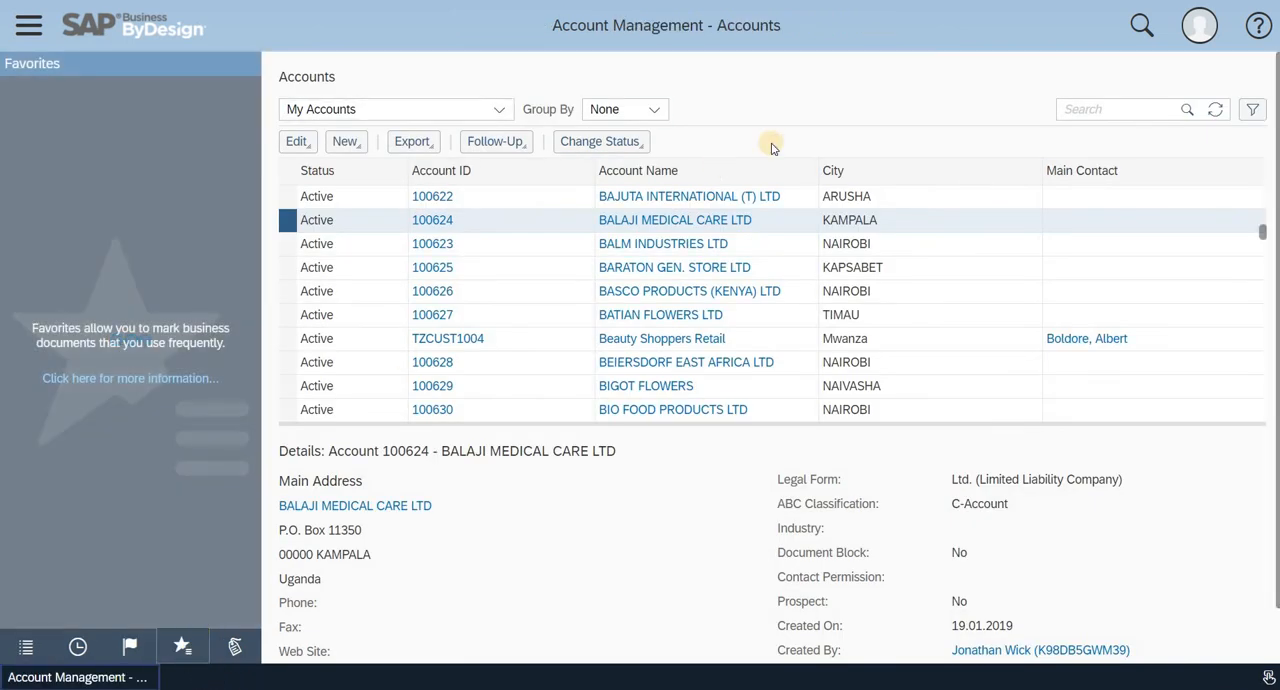
click(182, 644)
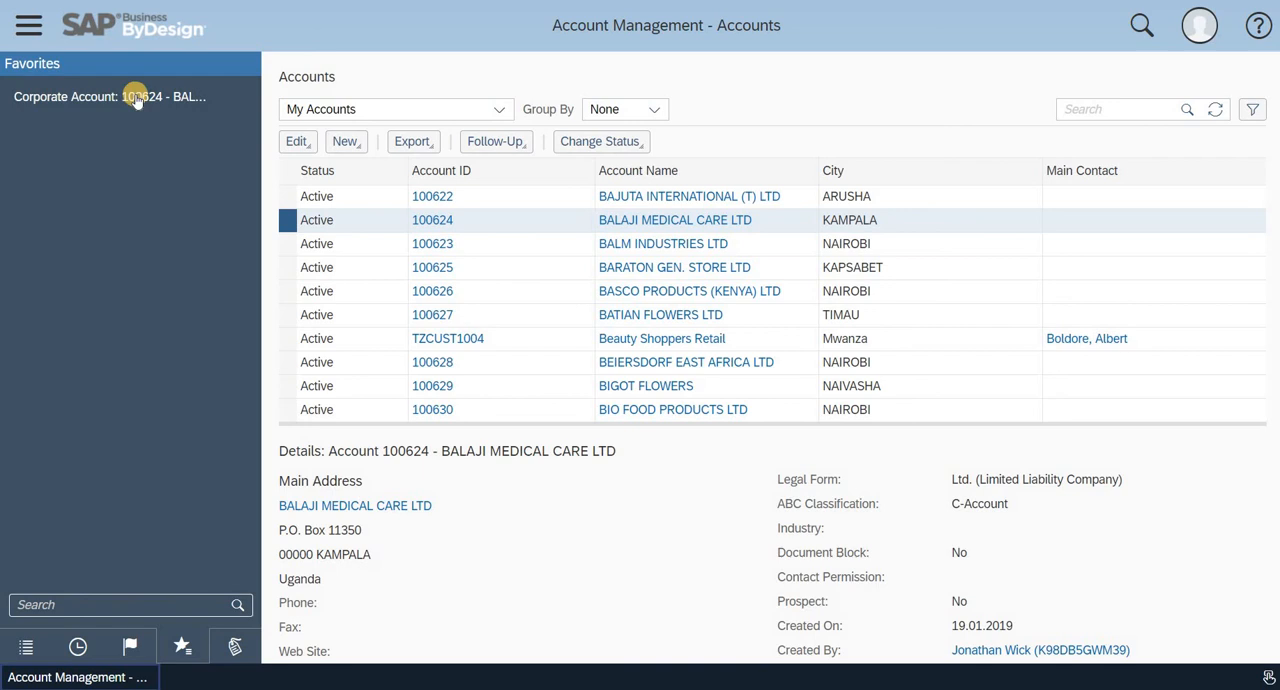
mouse_move(188, 96)
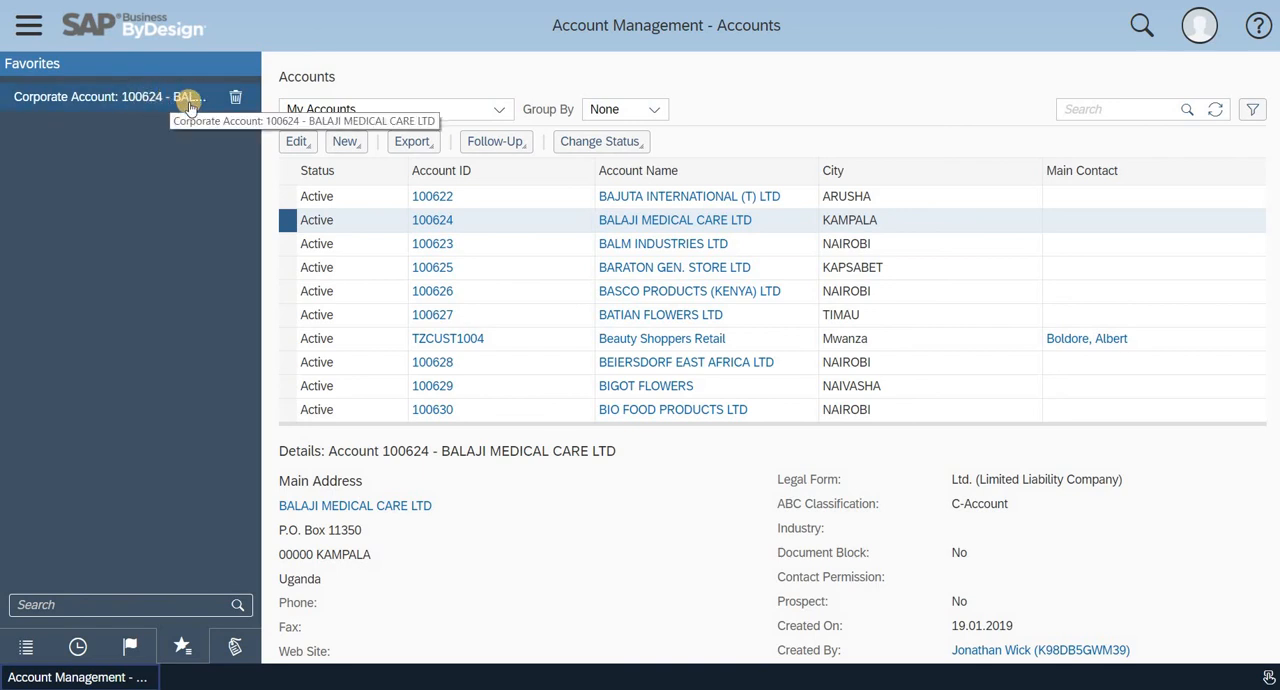
mouse_move(4, 210)
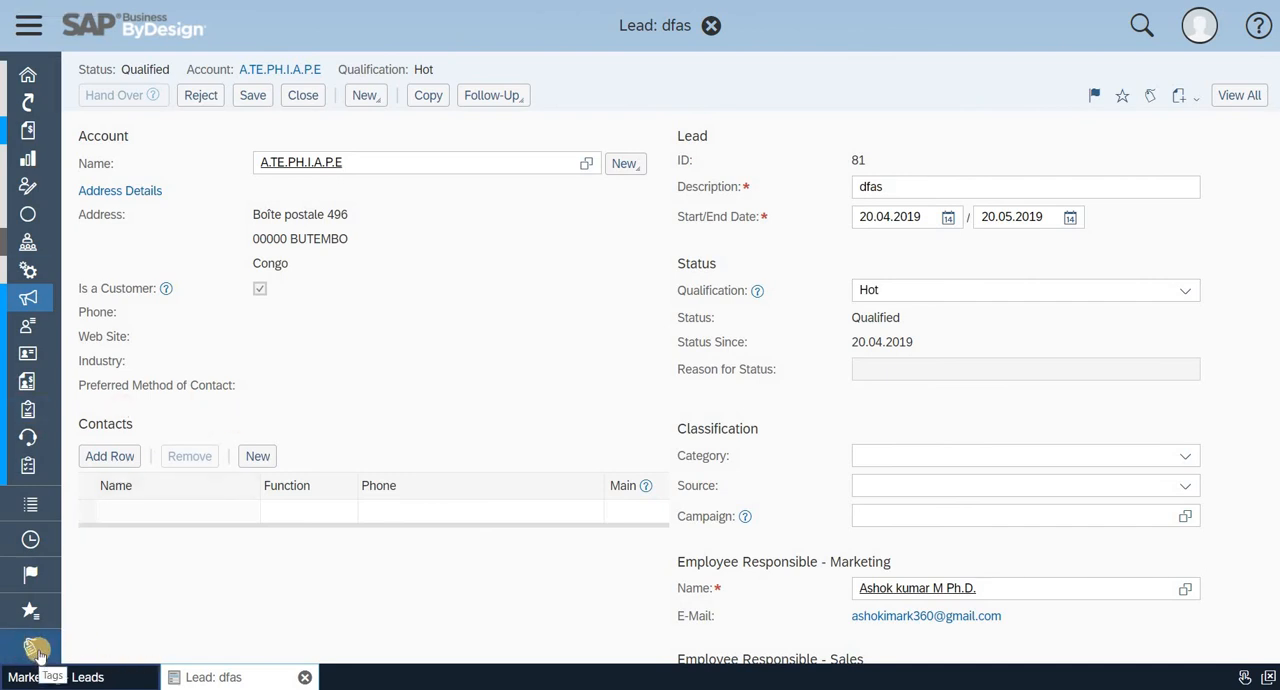
mouse_move(556, 216)
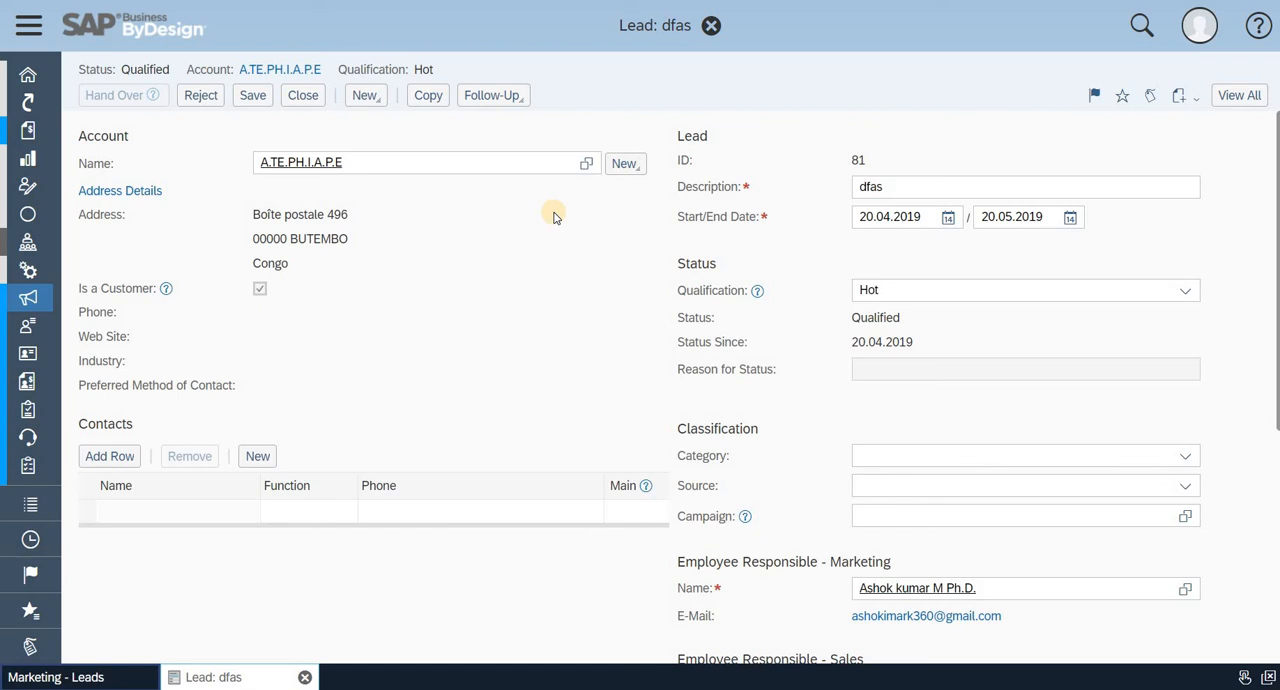
mouse_move(868, 128)
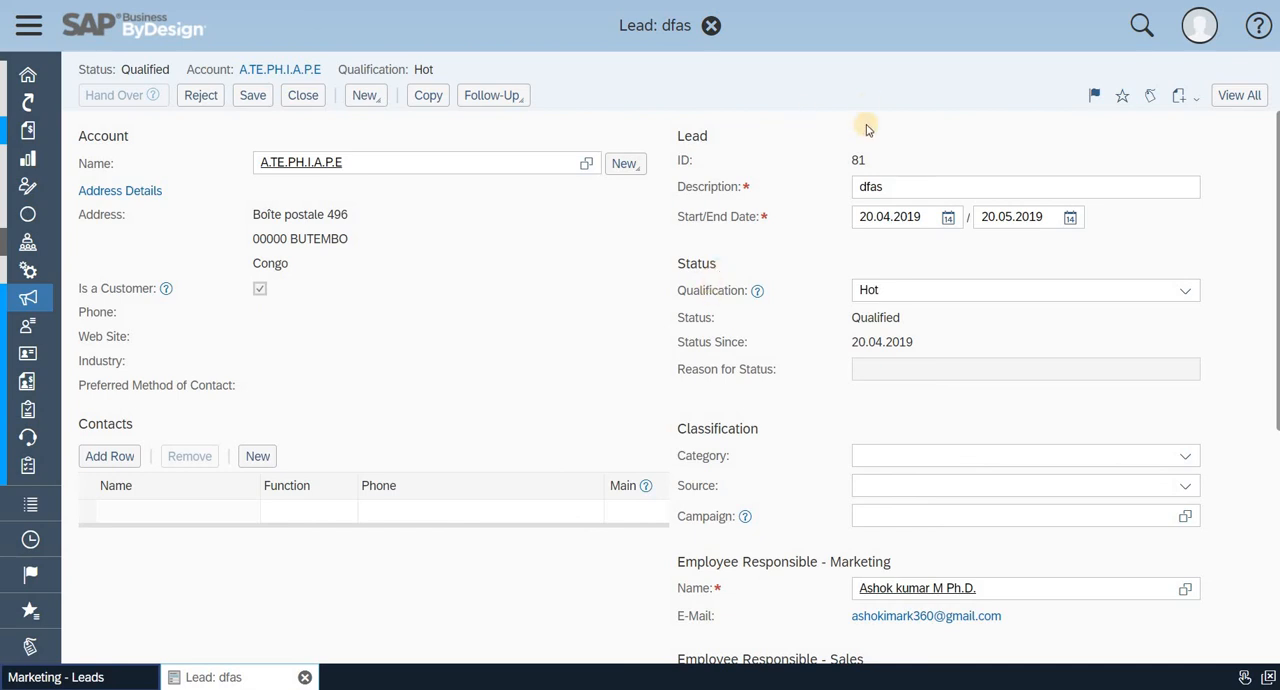
mouse_move(724, 244)
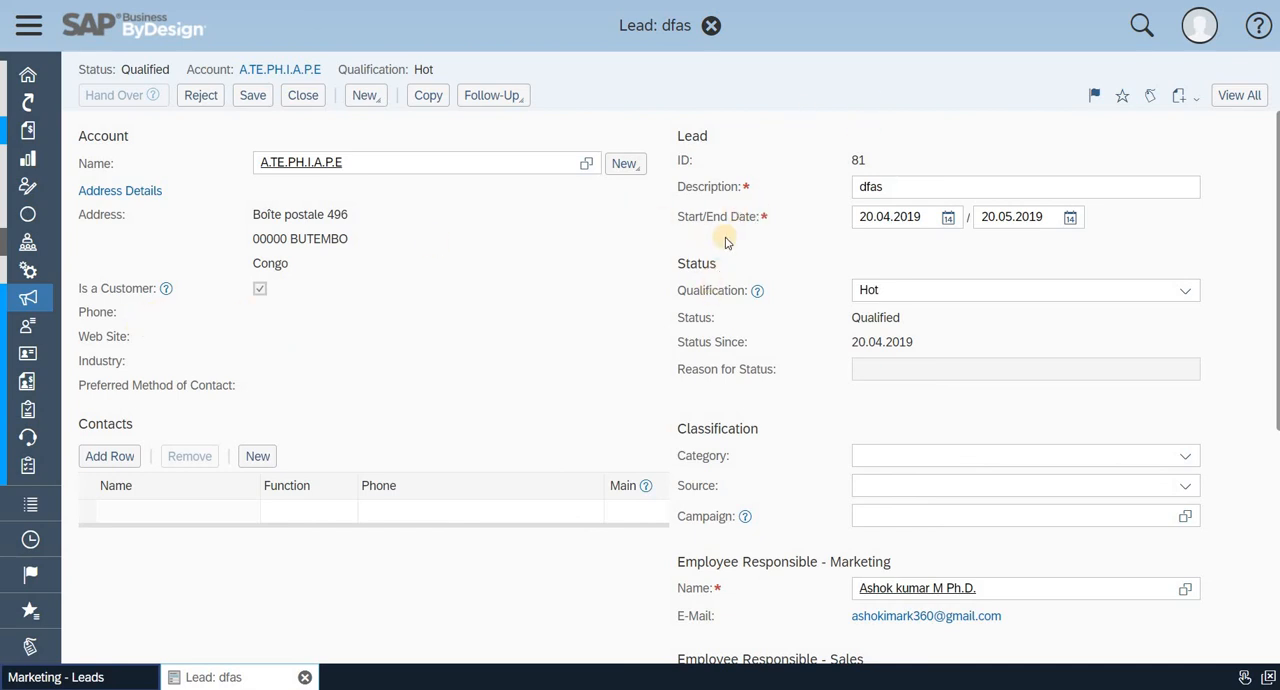
mouse_move(1152, 96)
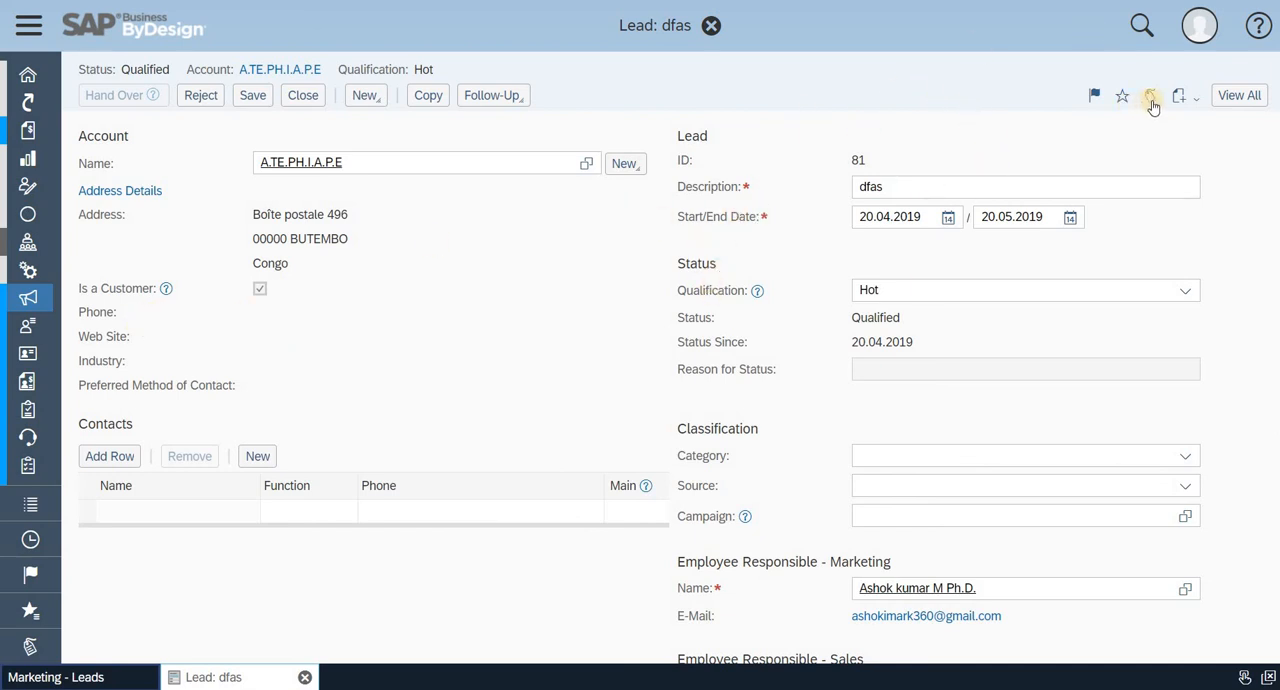
mouse_move(1152, 96)
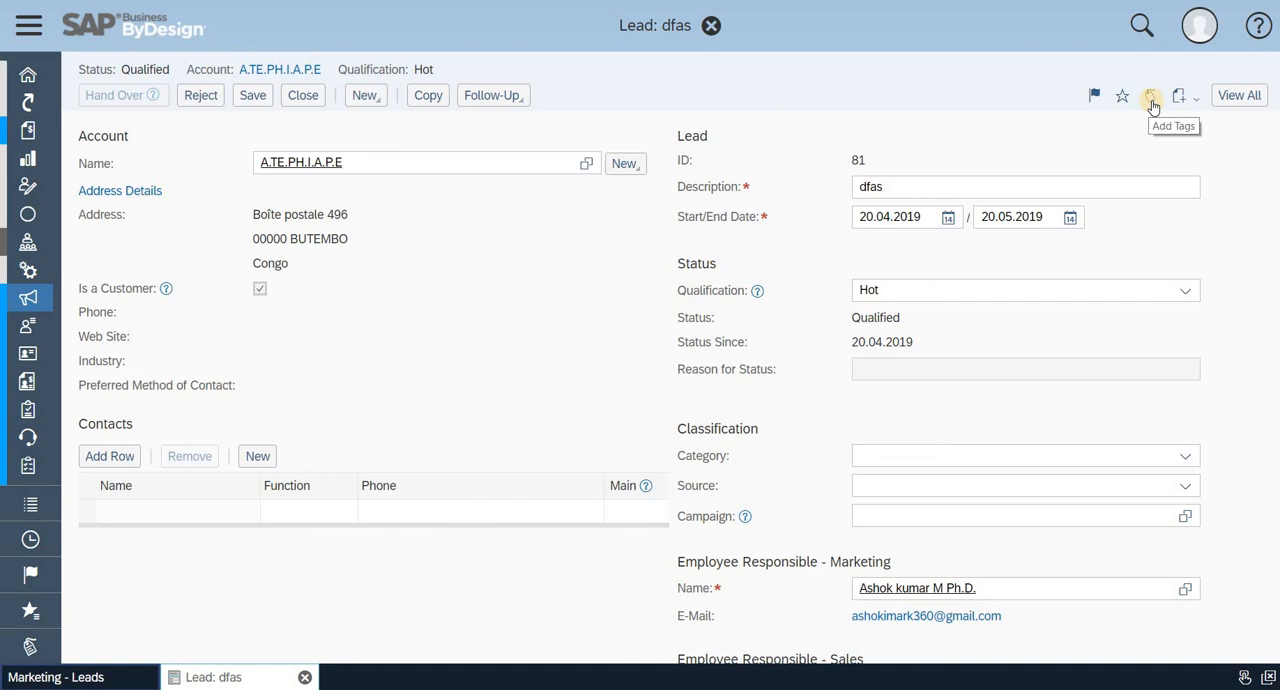
- Assign a new tag named 'Test' to the lead dfas
click(1152, 96)
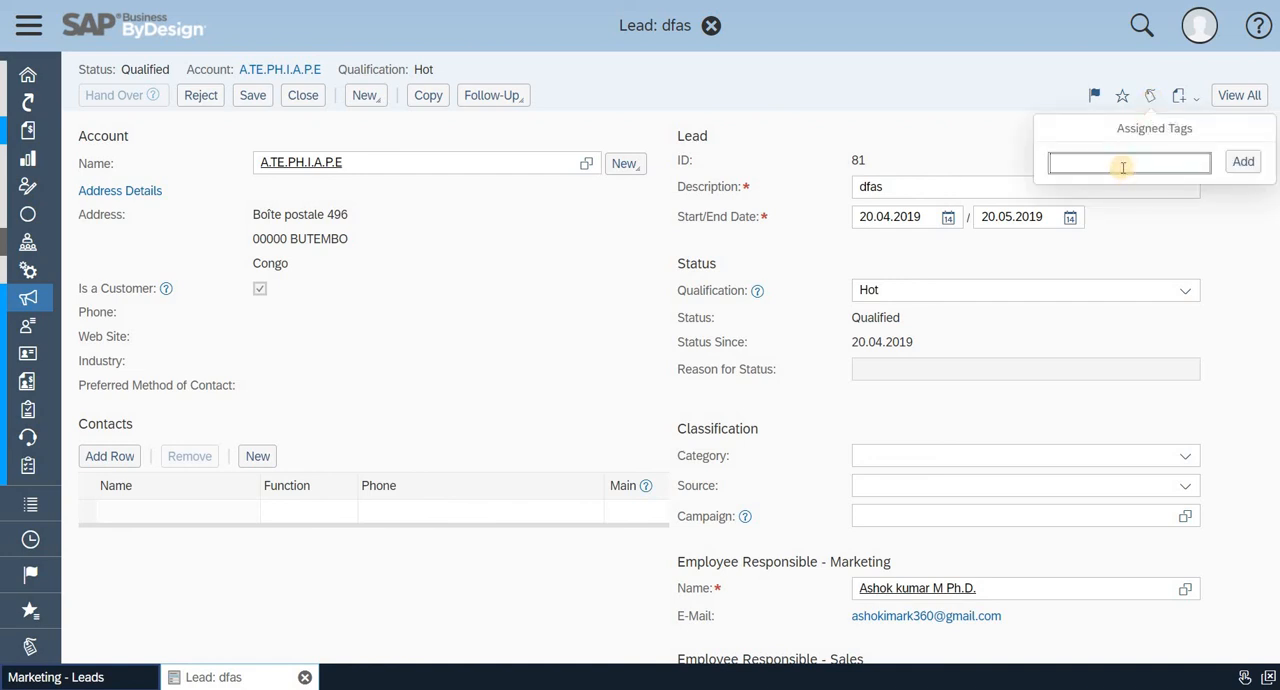
click(1128, 162)
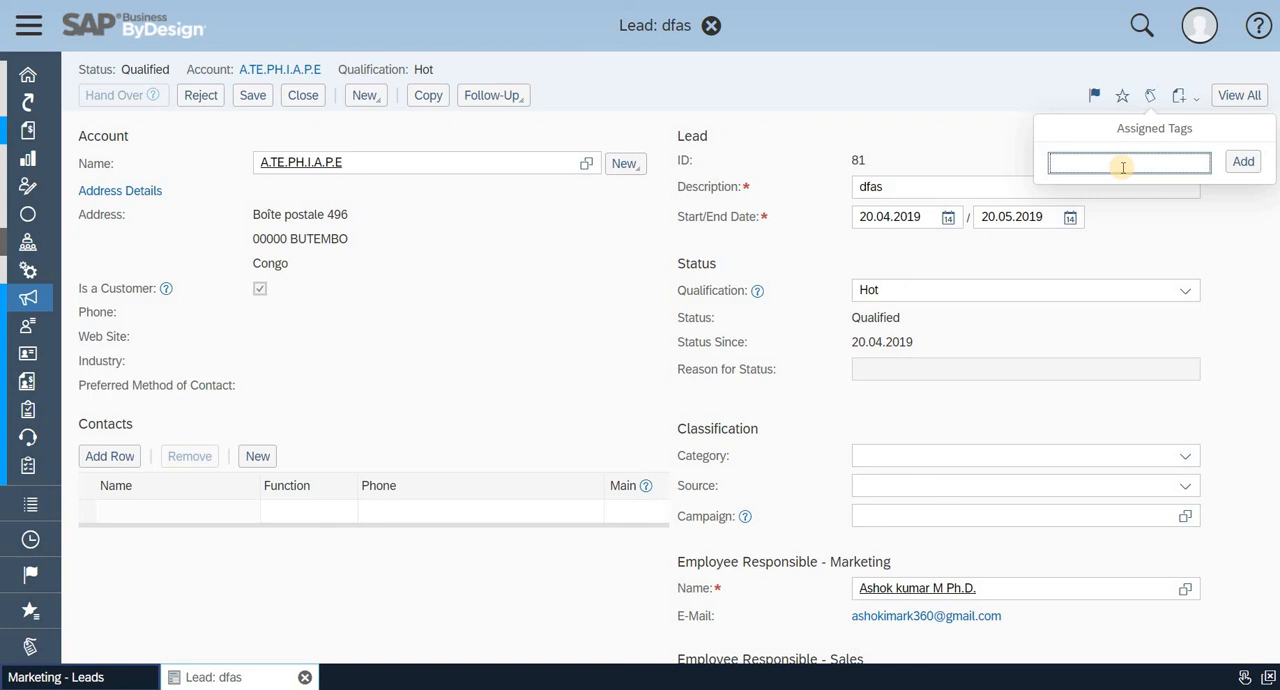
text(Tes)
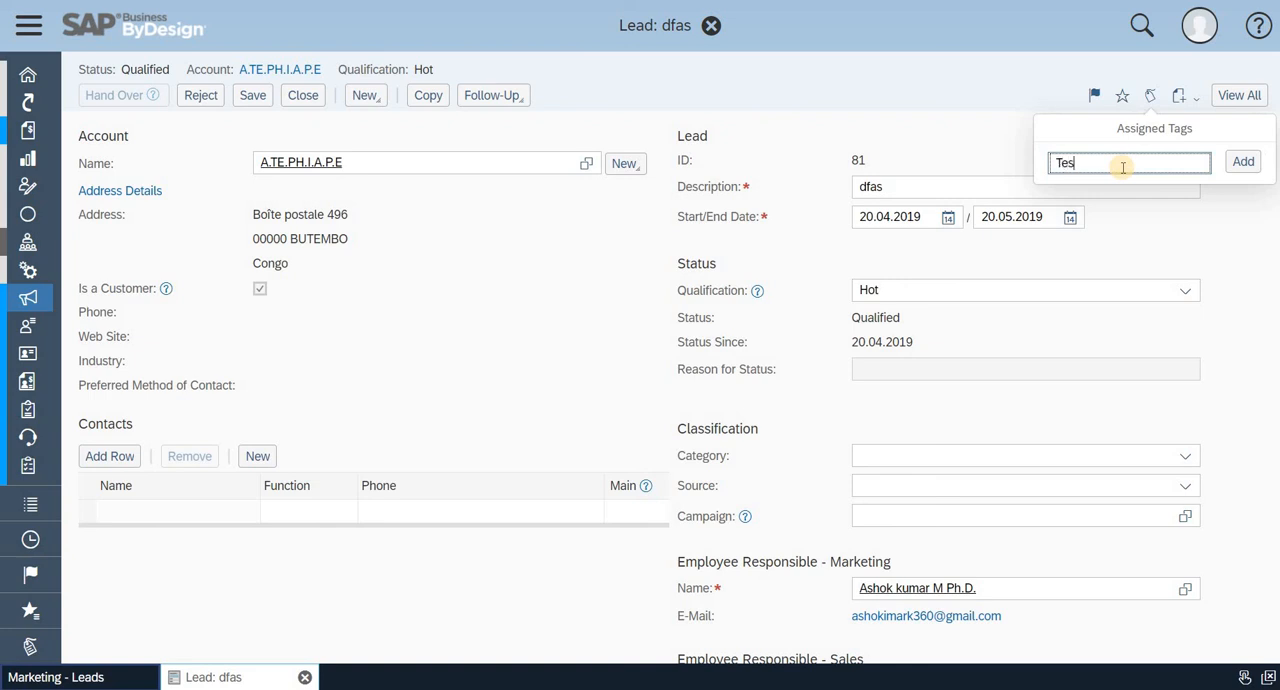
text(t)
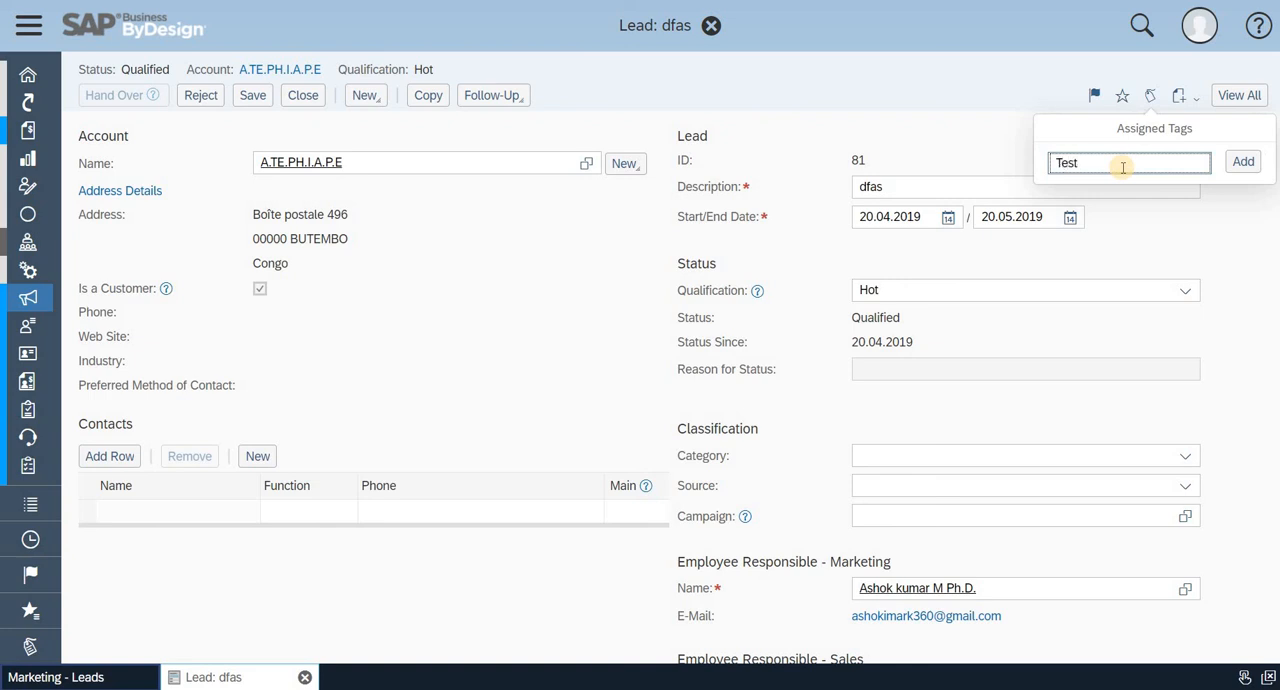
click(1244, 160)
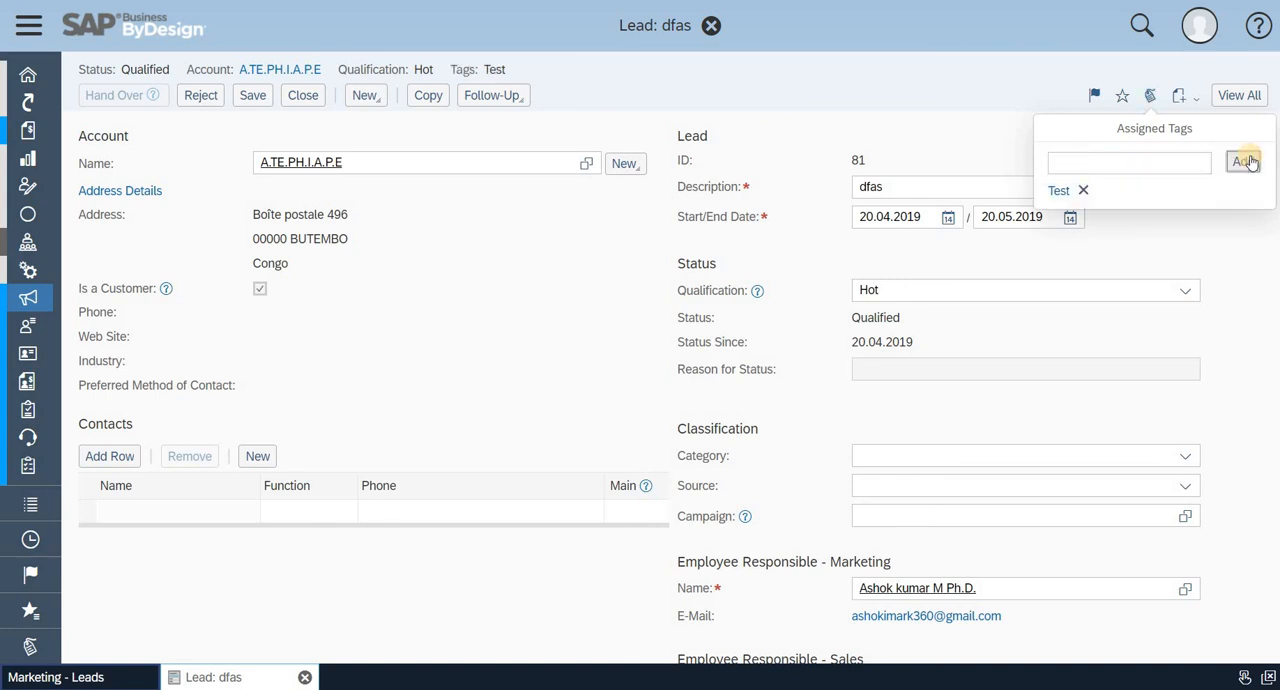
mouse_move(1016, 80)
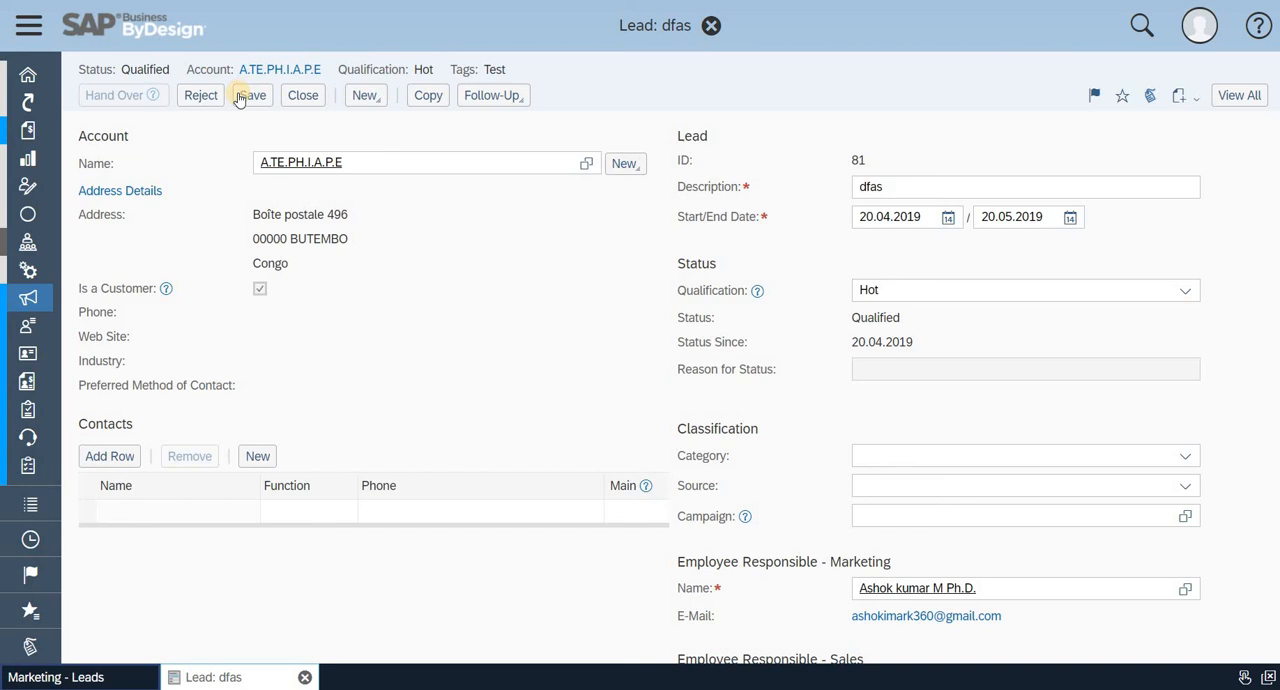
- Save the tagged lead and close back to the My Leads list
click(250, 96)
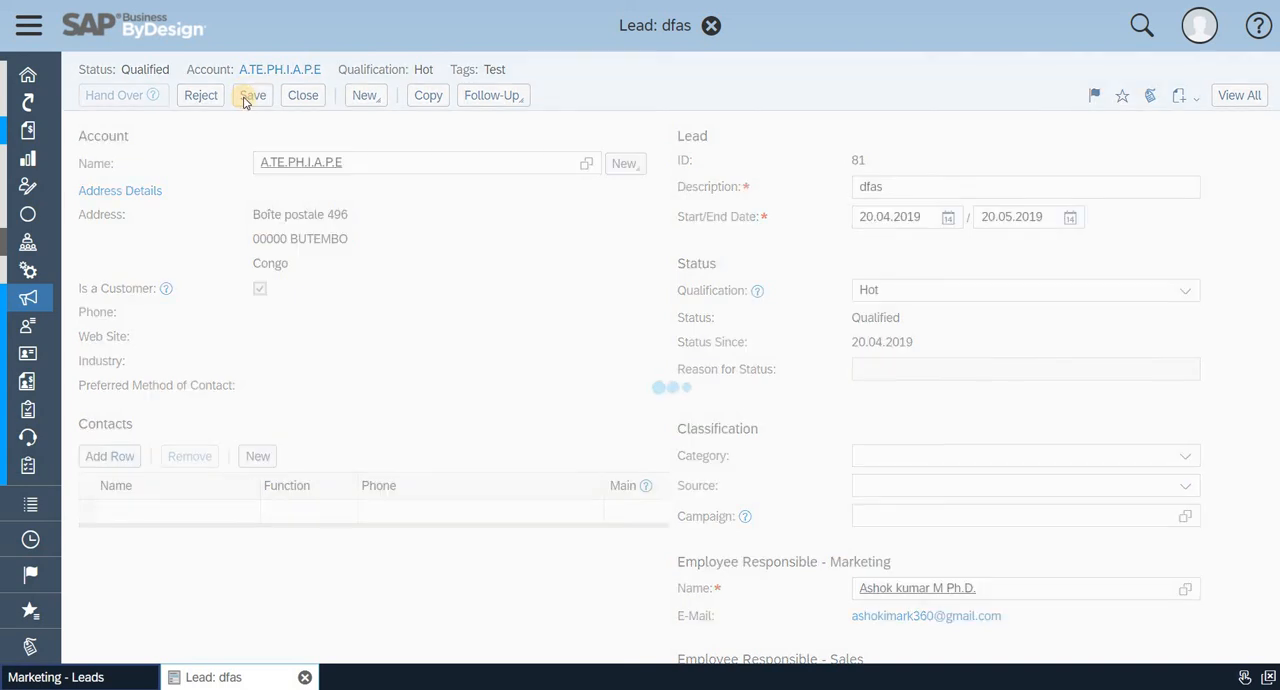
click(252, 96)
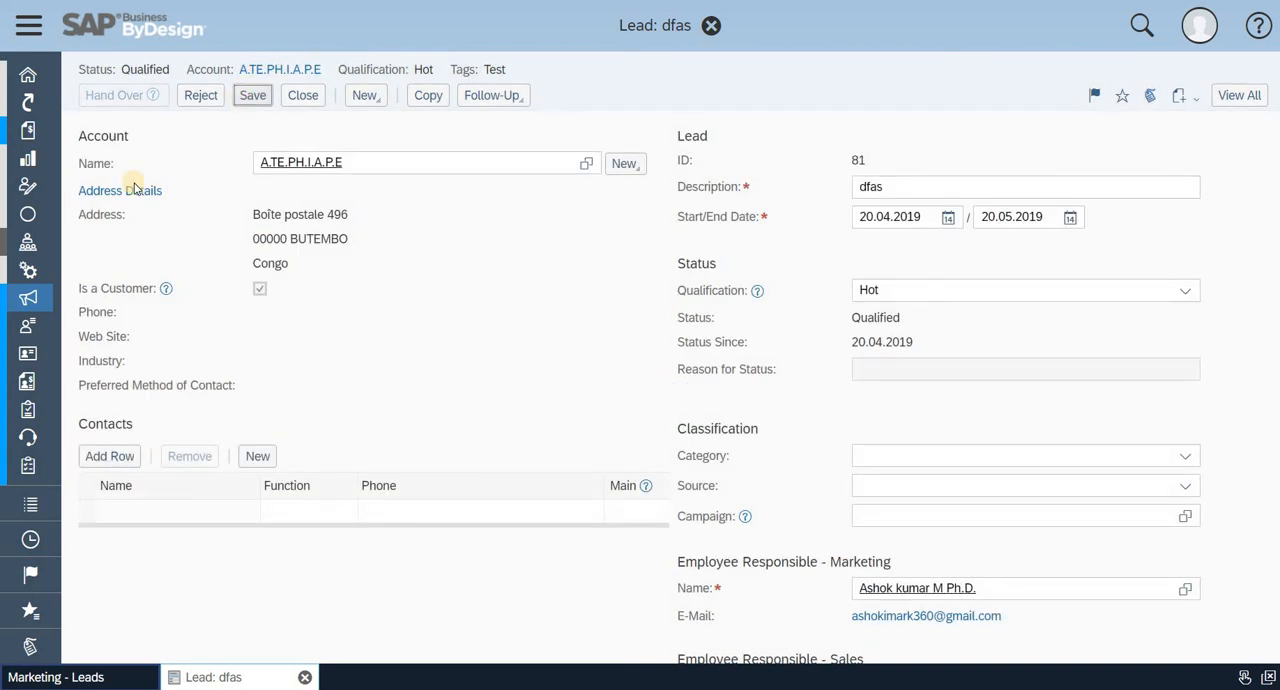
click(304, 96)
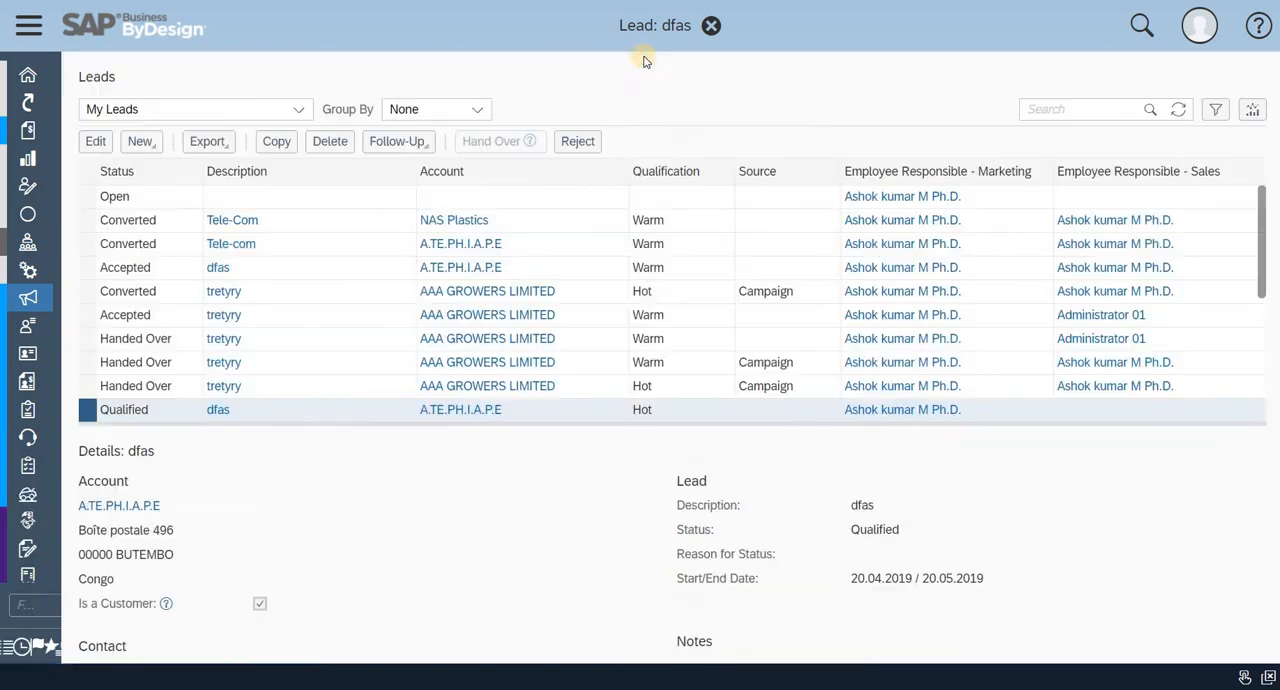
- Go to My Launchpad and show the Tags panel listing 'Test' used once
click(28, 24)
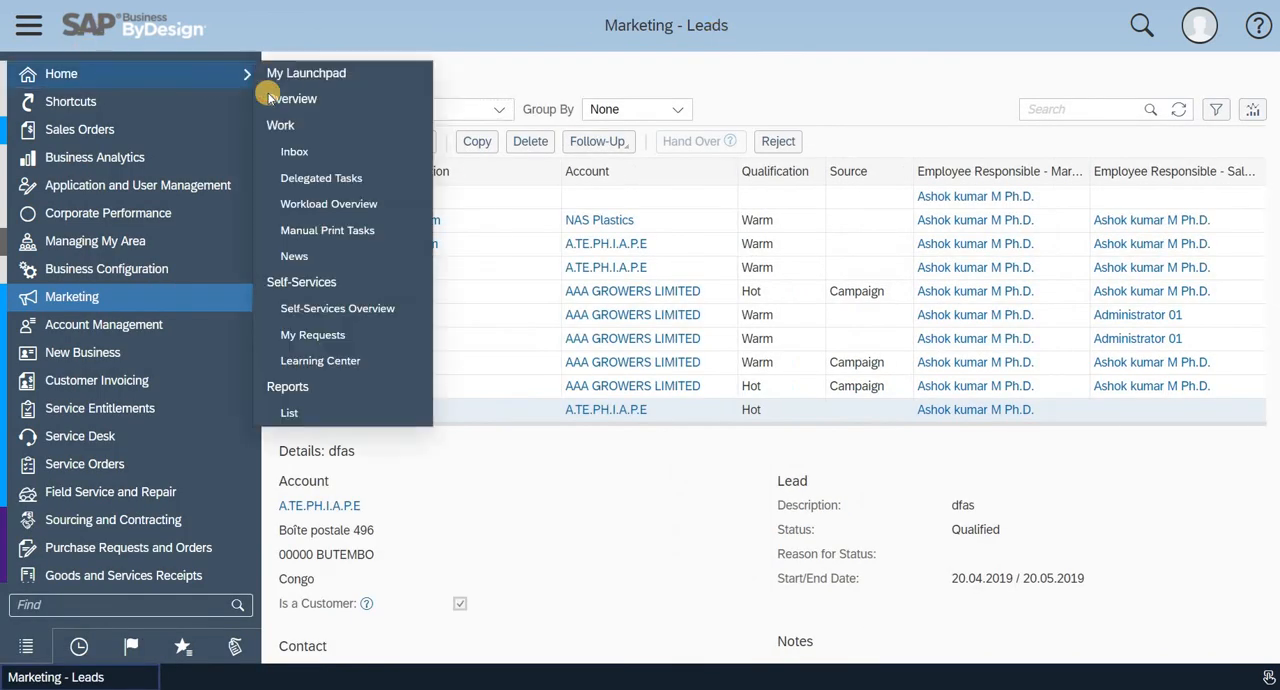
click(306, 72)
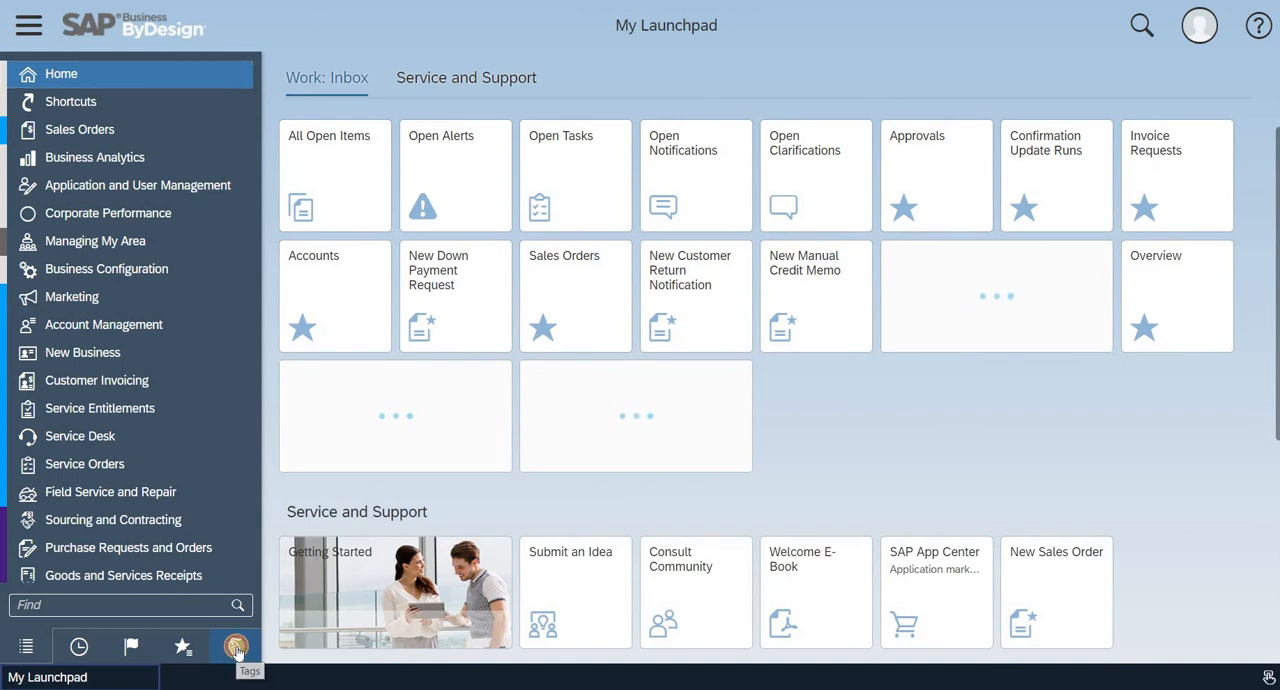
click(236, 646)
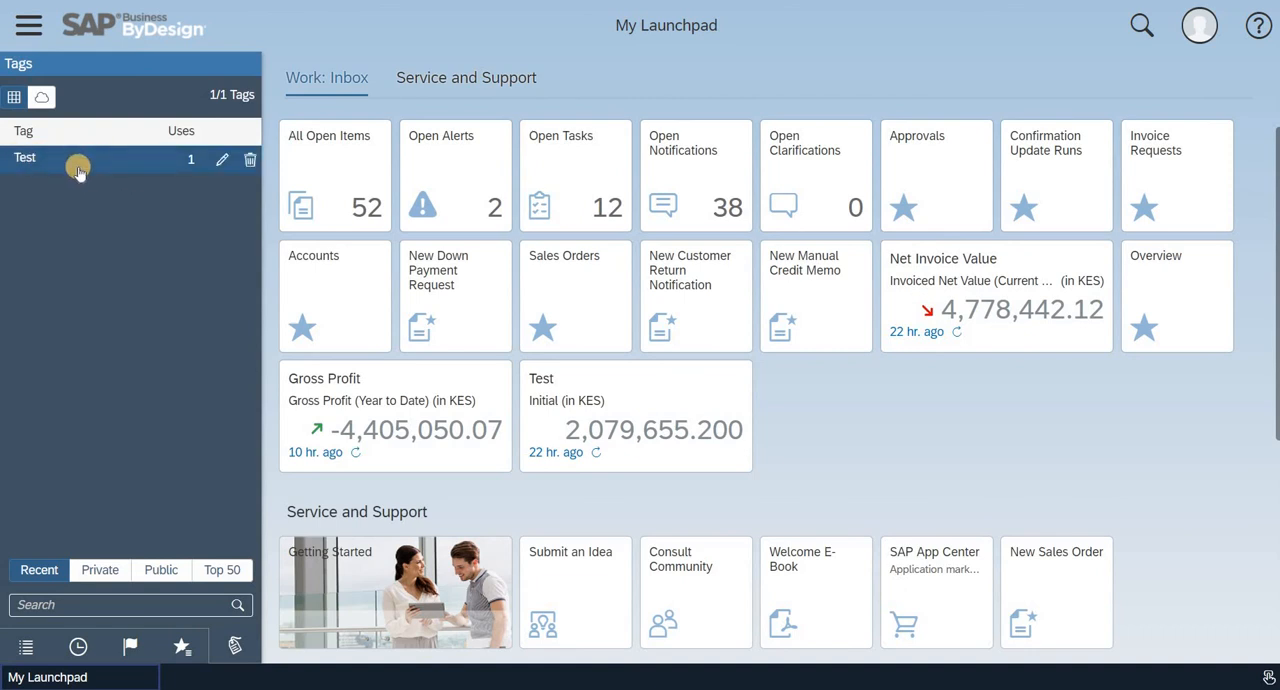
mouse_move(116, 498)
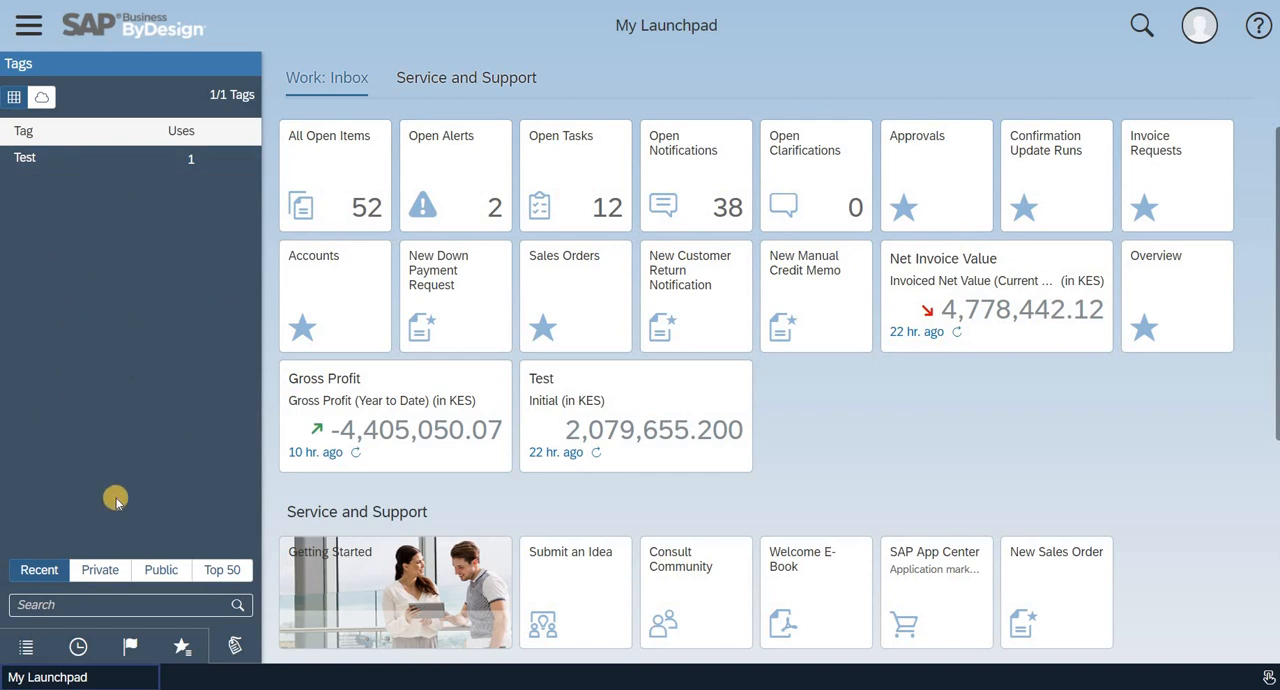
mouse_move(168, 648)
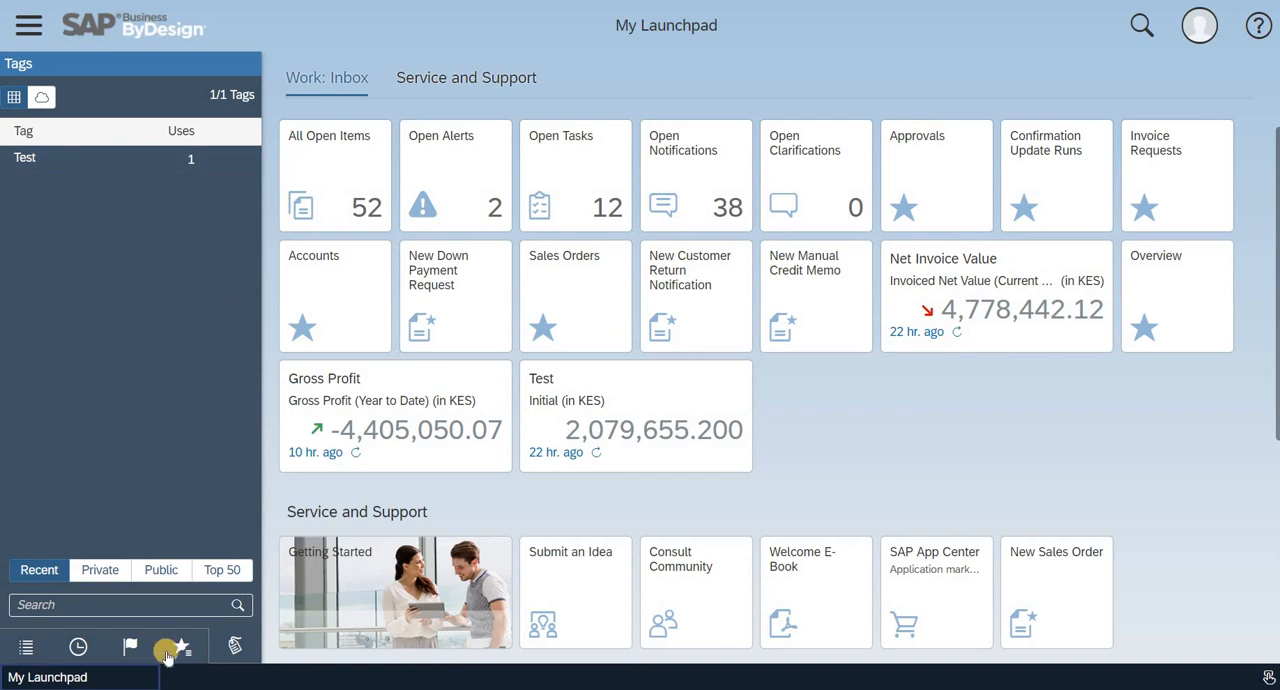
- Show Favorites, then the History panel listing lead dfas, account 100624 and sales order 684
click(128, 646)
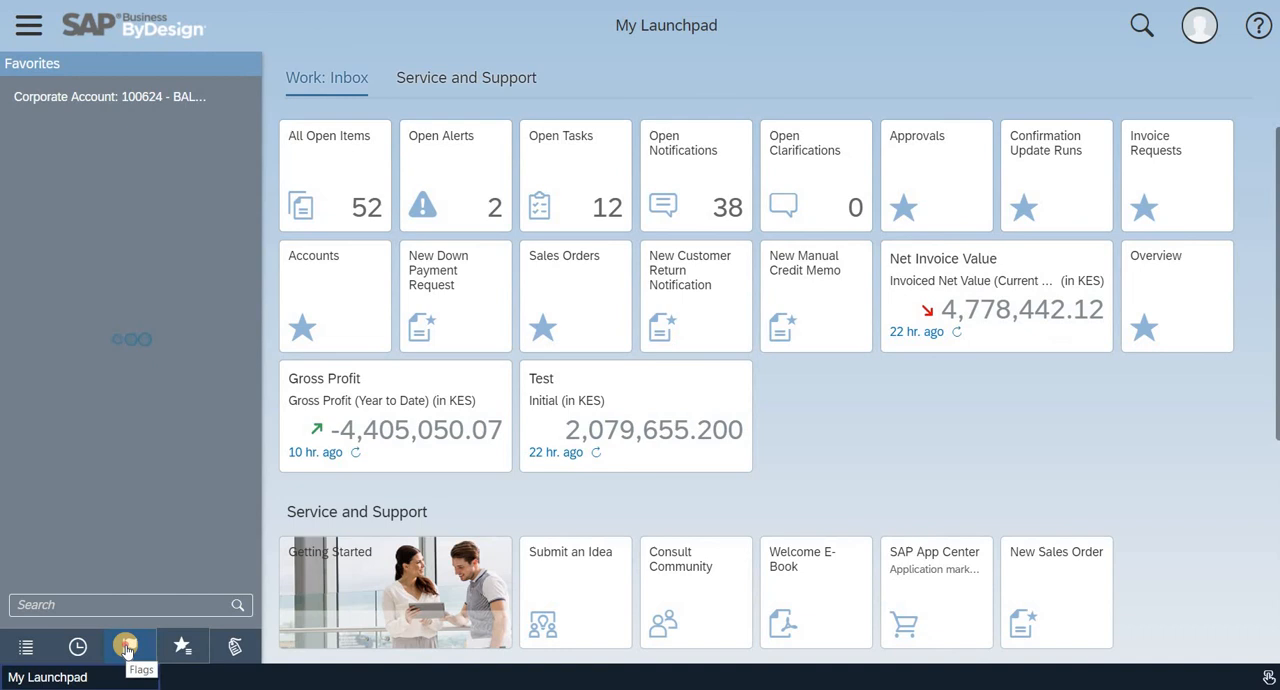
click(78, 646)
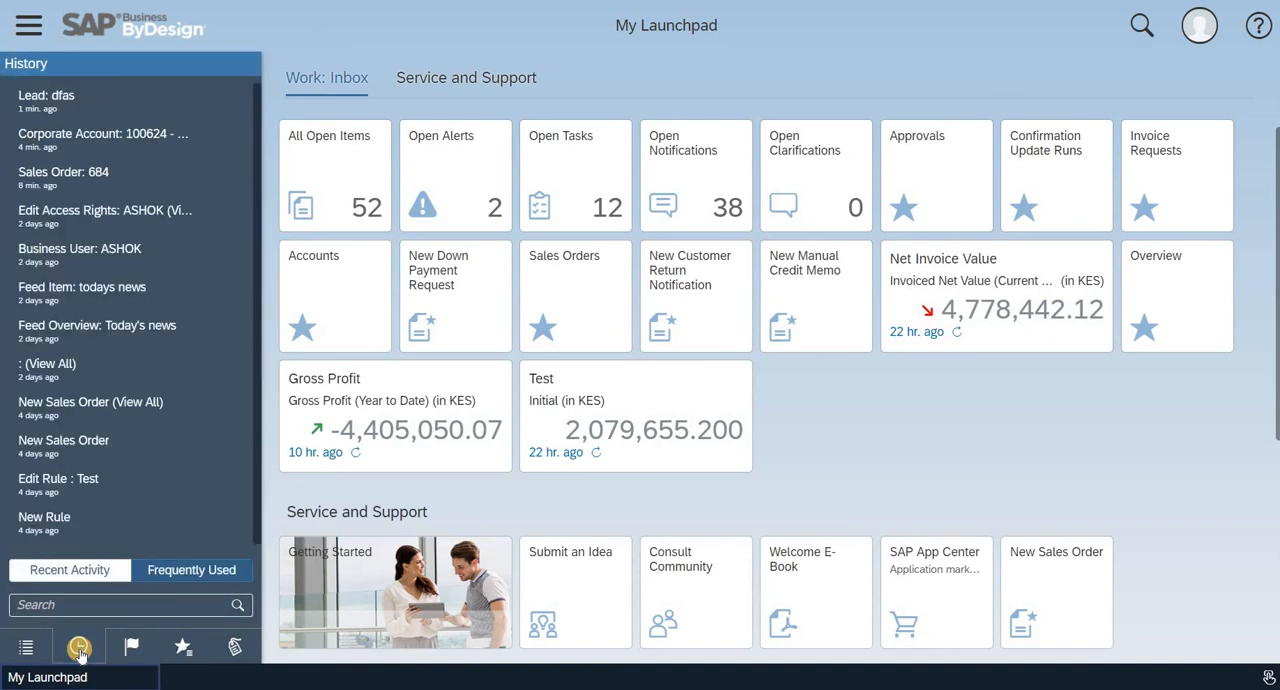
mouse_move(130, 216)
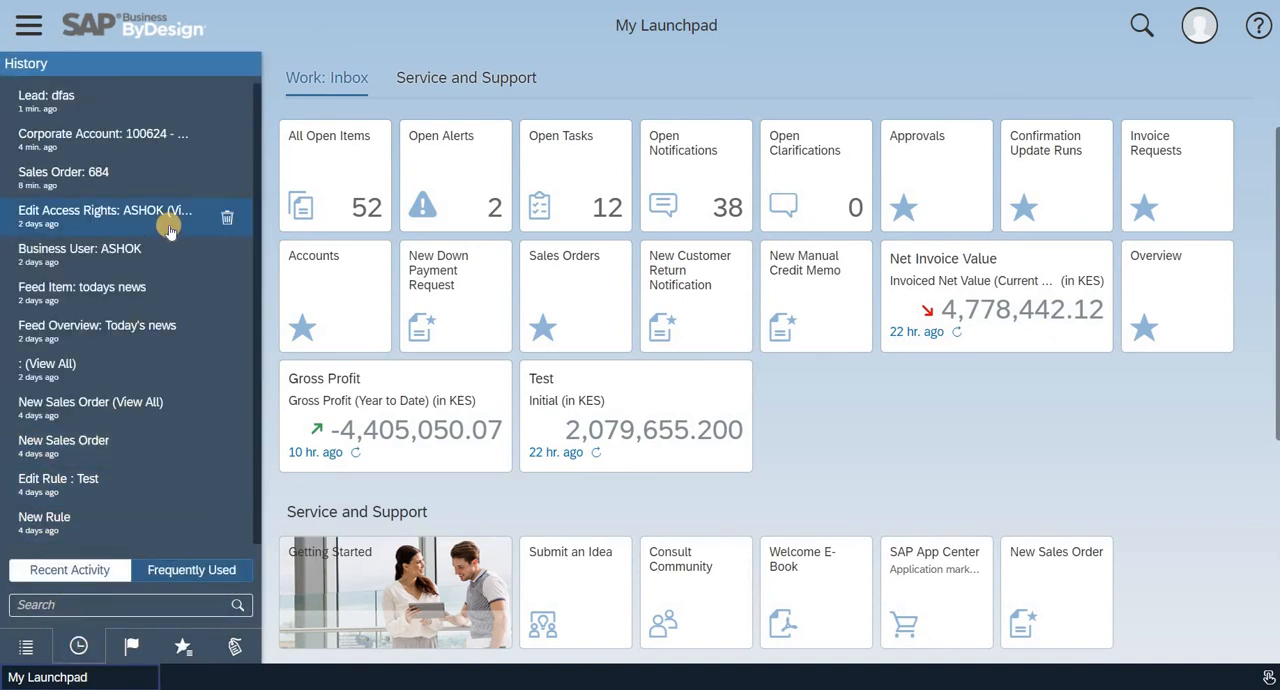
mouse_move(156, 78)
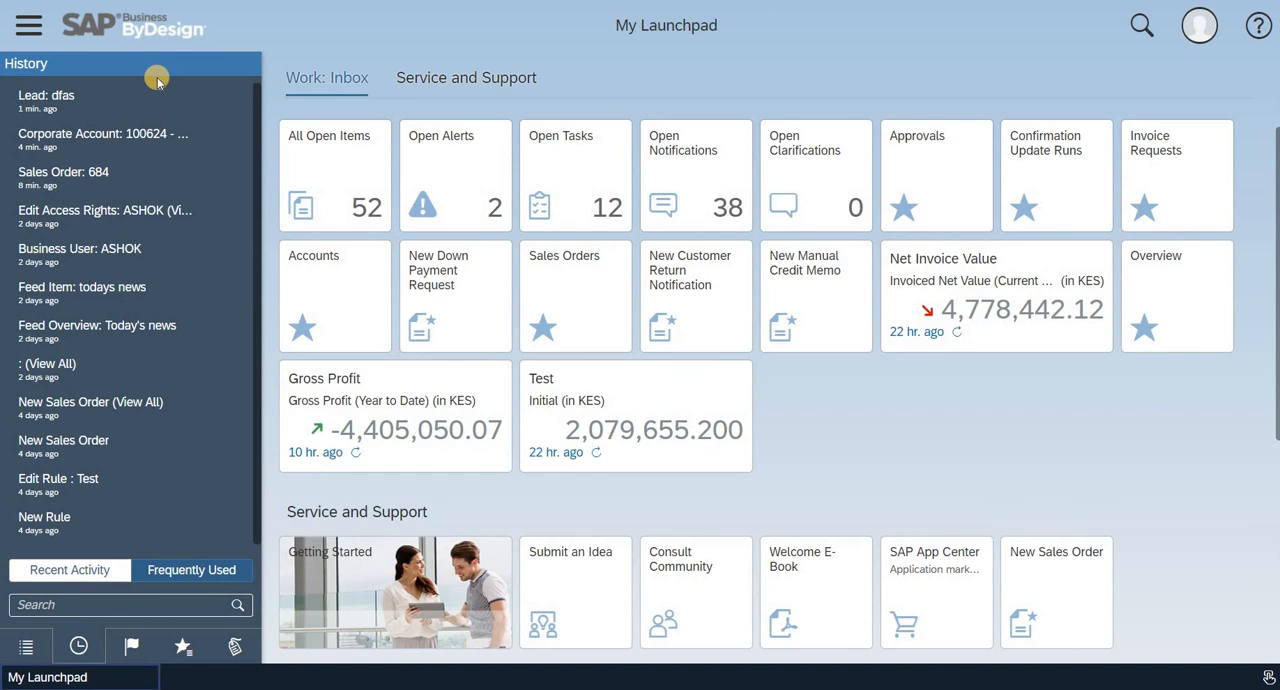